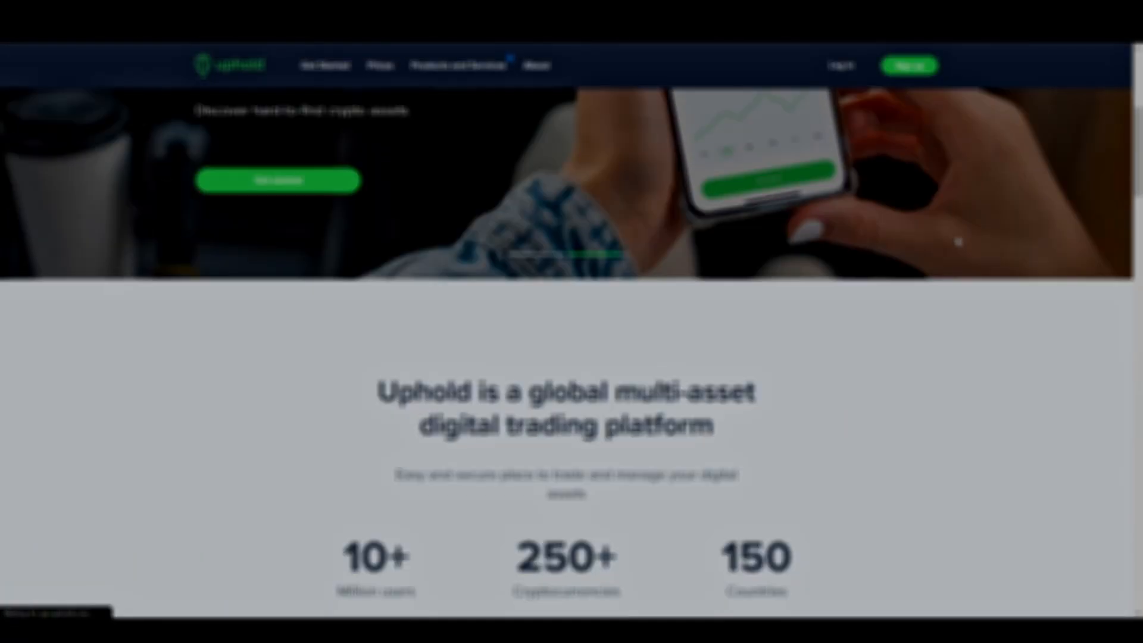
- Scroll down the Uphold homepage to the Cryptocurrencies section listing supported coins
{"action": "scroll", "scroll_direction": "down", "scroll_amount": 3}
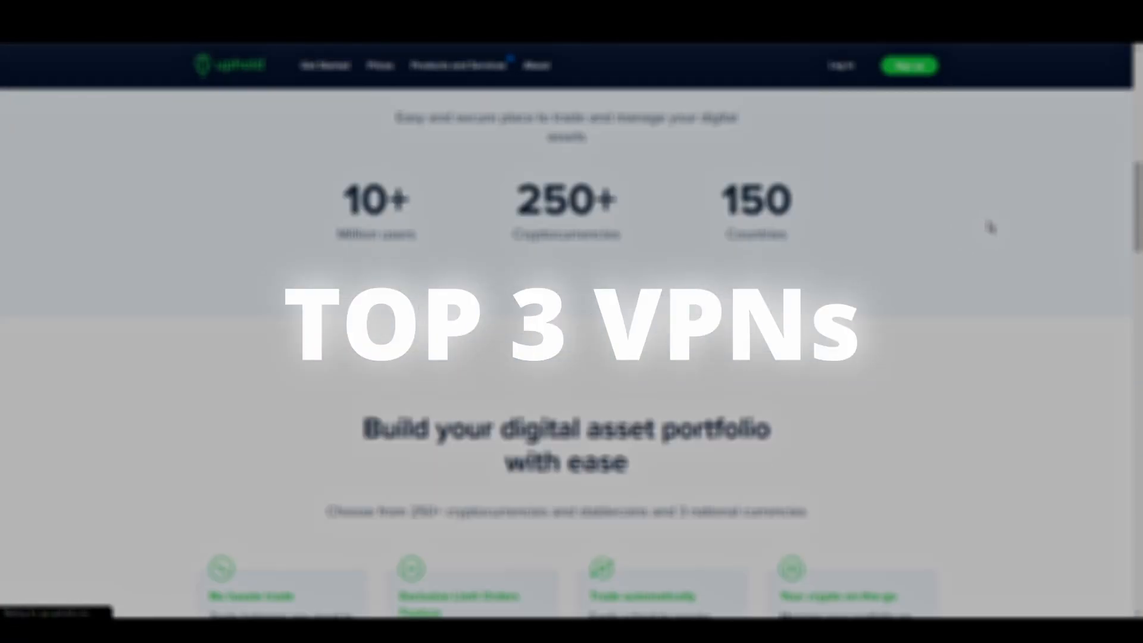
{"action": "scroll", "scroll_direction": "down", "scroll_amount": 3}
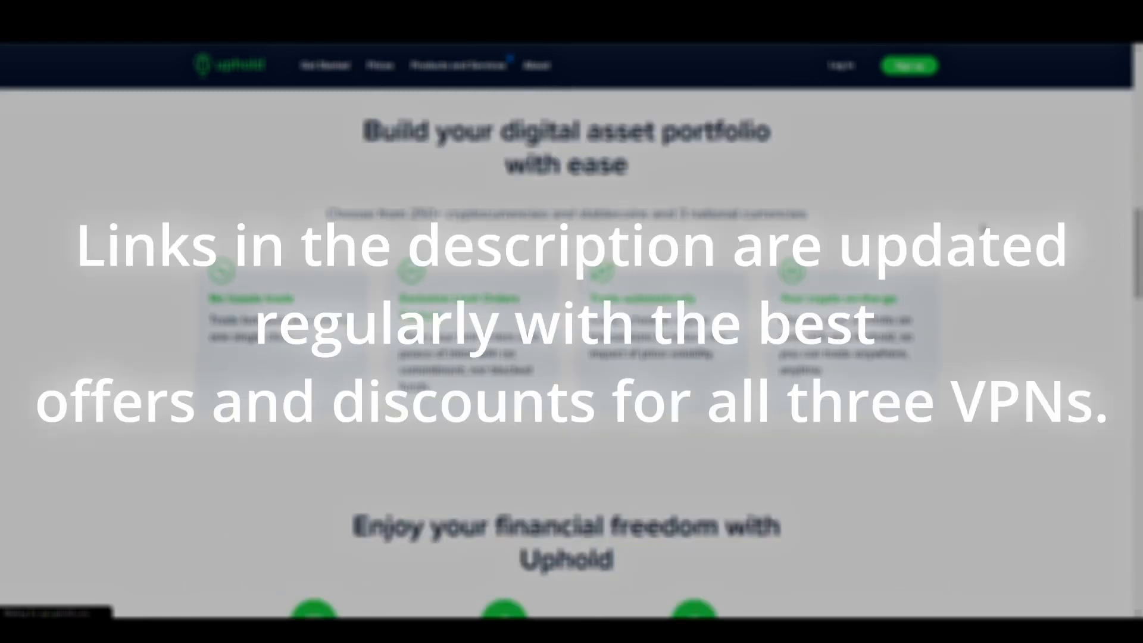
{"action": "scroll", "scroll_direction": "down", "scroll_amount": 3}
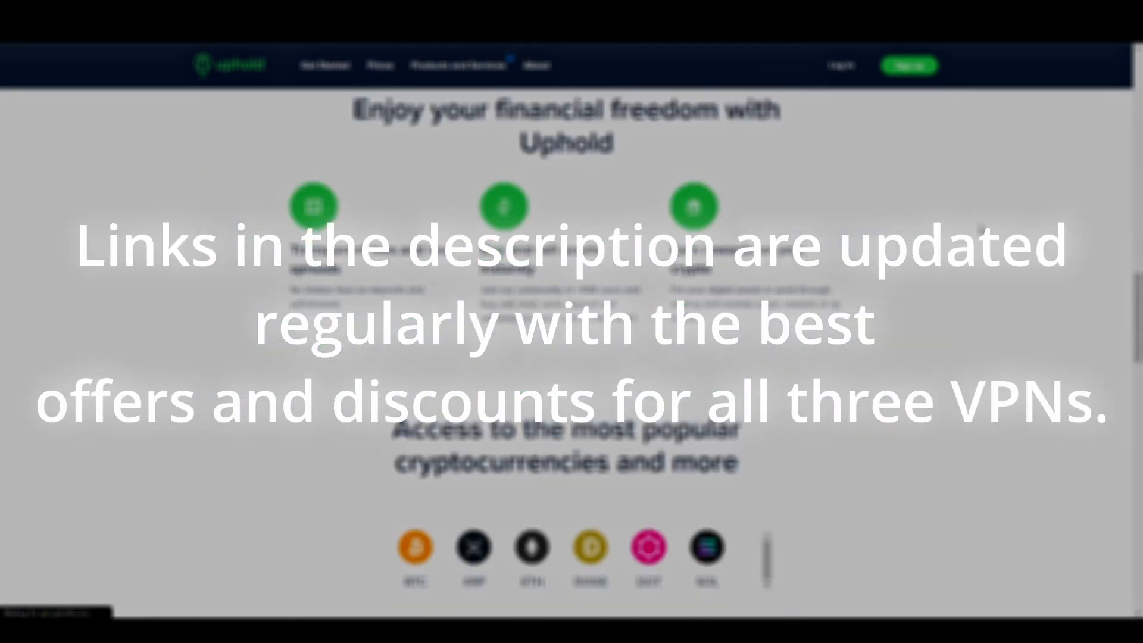
{"action": "scroll", "scroll_direction": "down", "scroll_amount": 3}
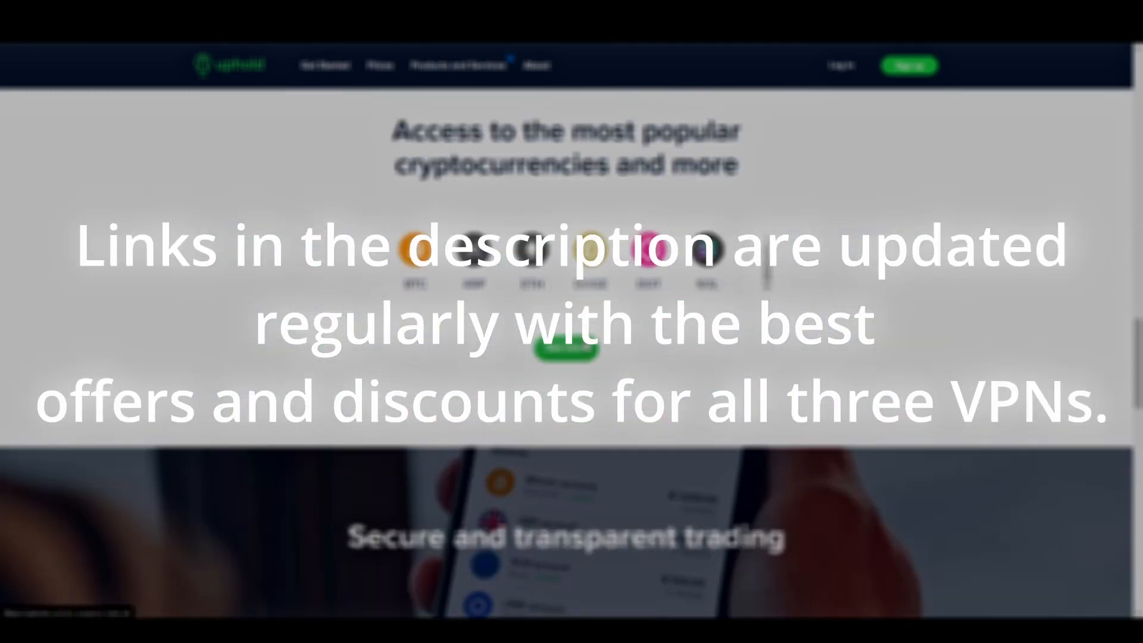
{"action": "scroll", "scroll_direction": "down", "scroll_amount": 3}
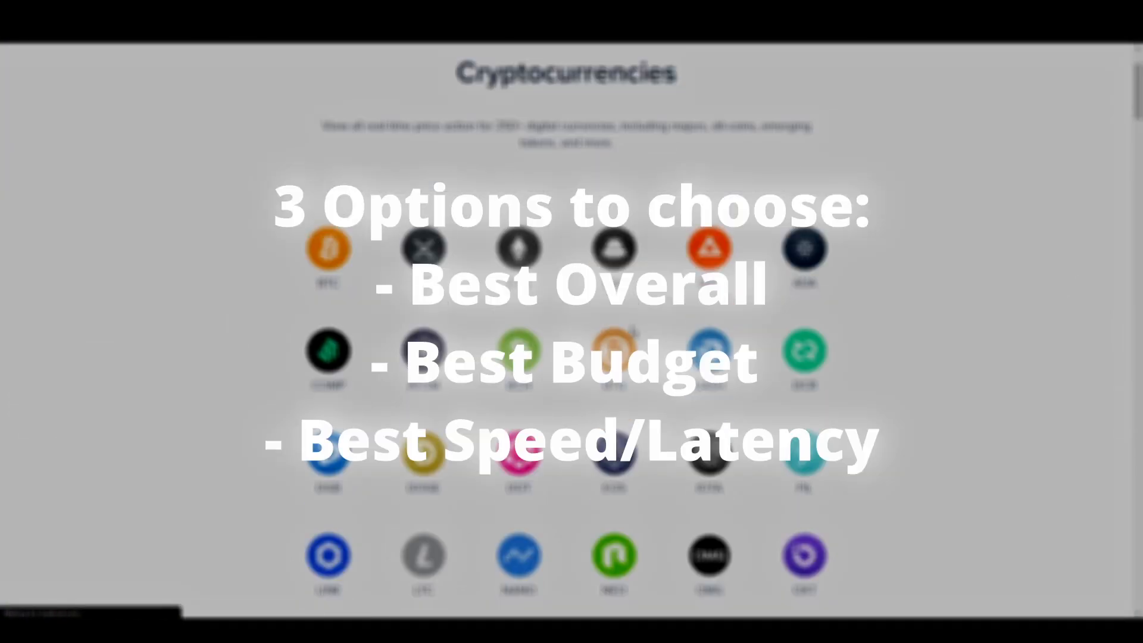
{"action": "scroll", "scroll_direction": "down", "scroll_amount": 3}
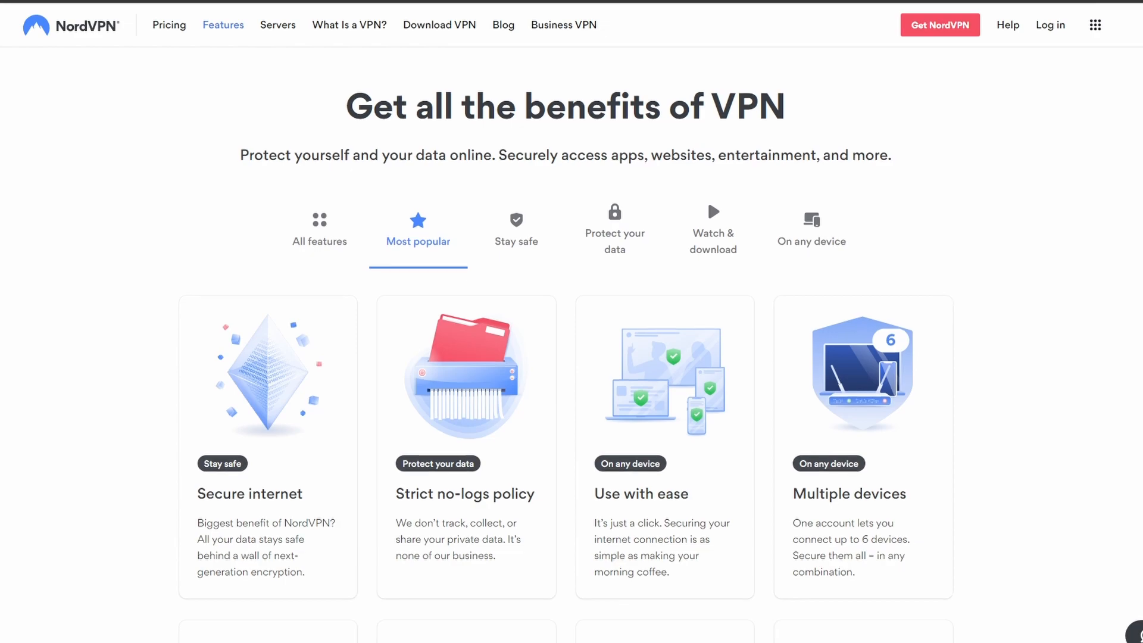
- Scroll through the Most popular benefit cards on the NordVPN Features page
{"action": "scroll", "scroll_direction": "down", "scroll_amount": 3}
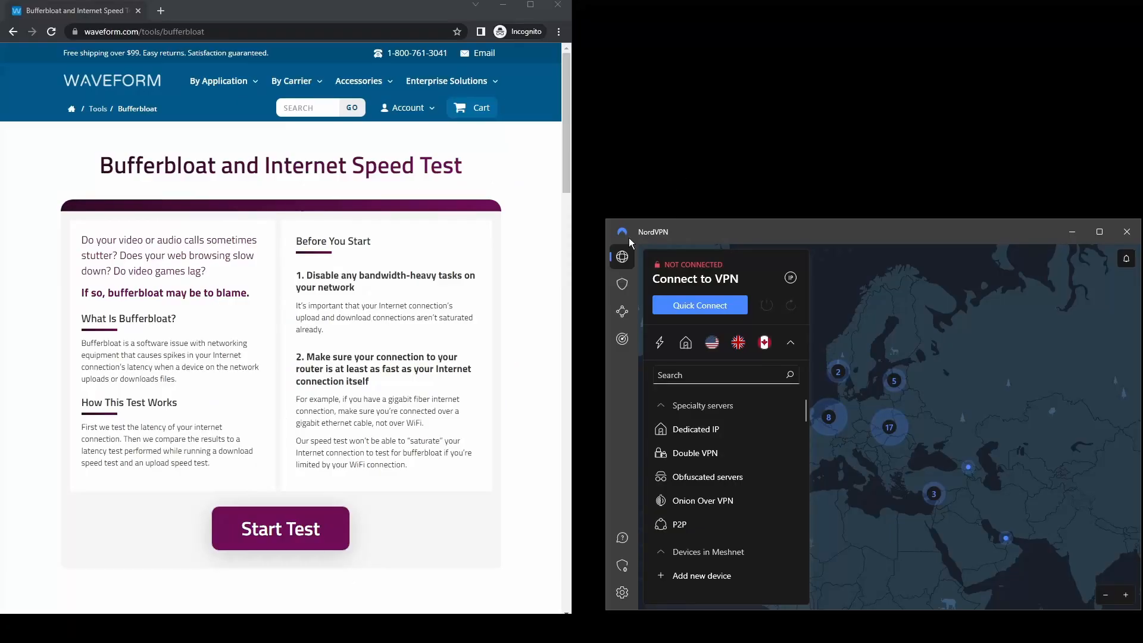
{"action": "left_click", "coordinate": [280, 527]}
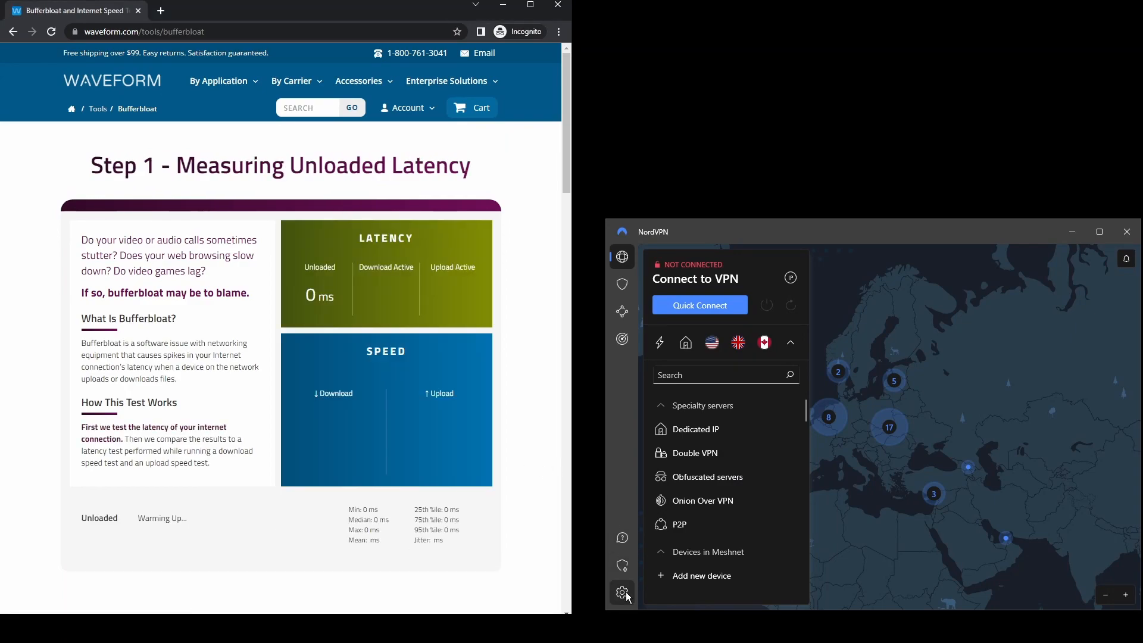
{"action": "left_click", "coordinate": [622, 592]}
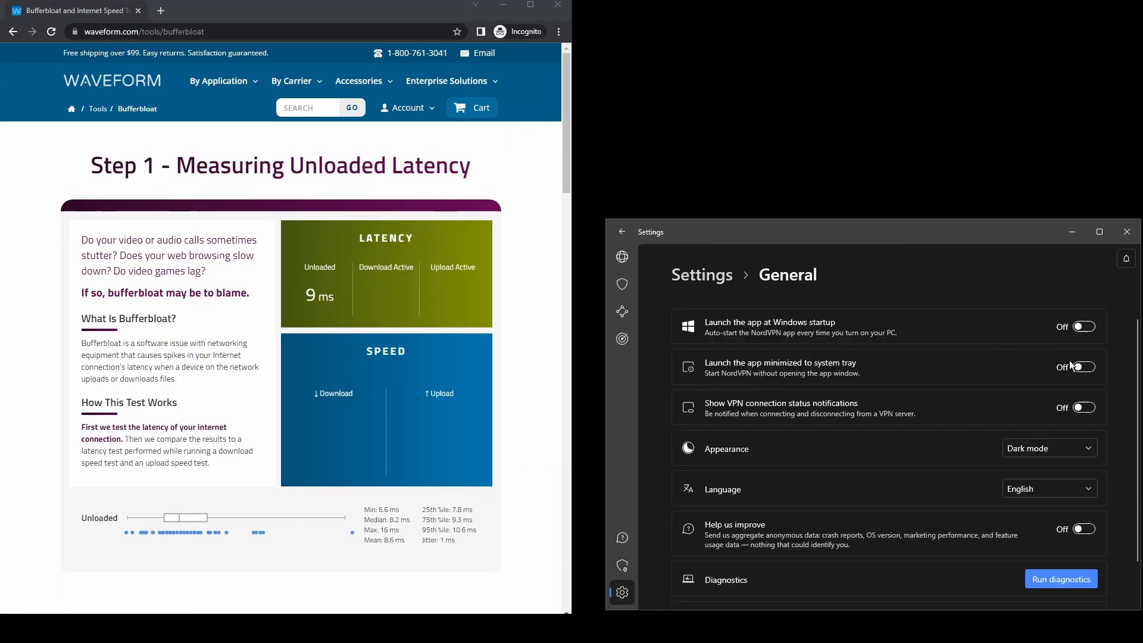
{"action": "left_click", "coordinate": [1048, 448]}
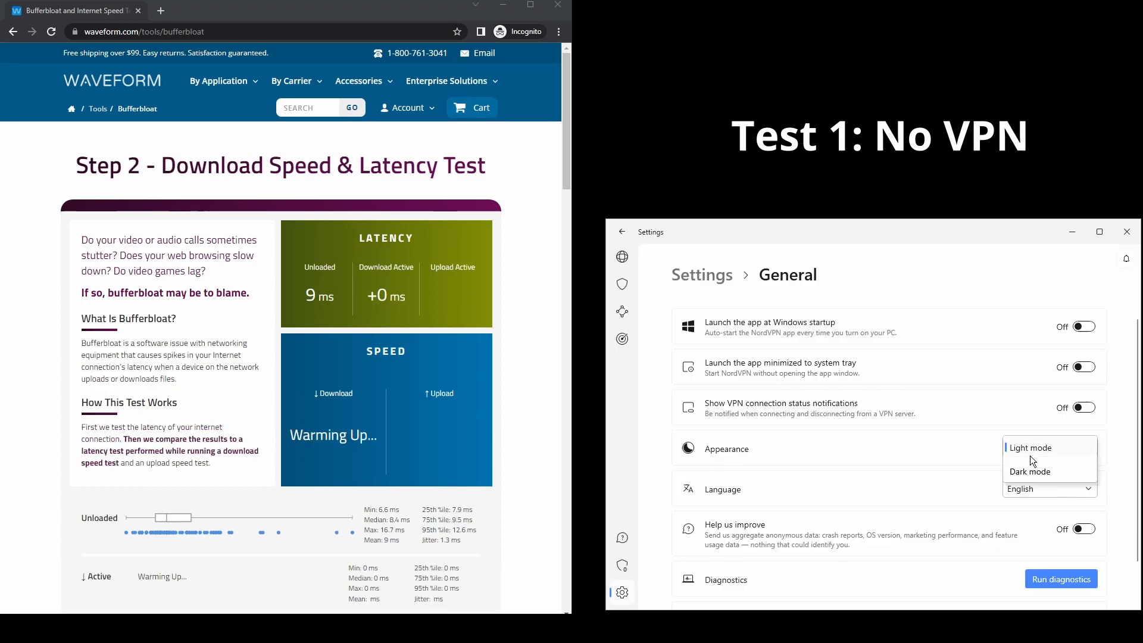
{"action": "left_click", "coordinate": [1028, 472]}
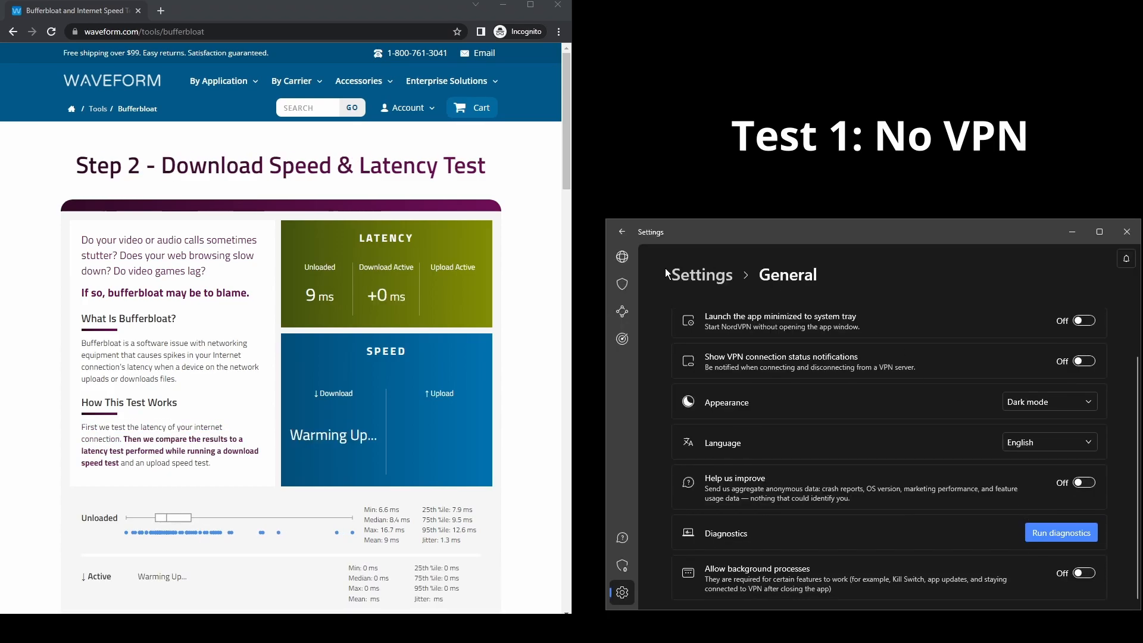
{"action": "left_click", "coordinate": [622, 311]}
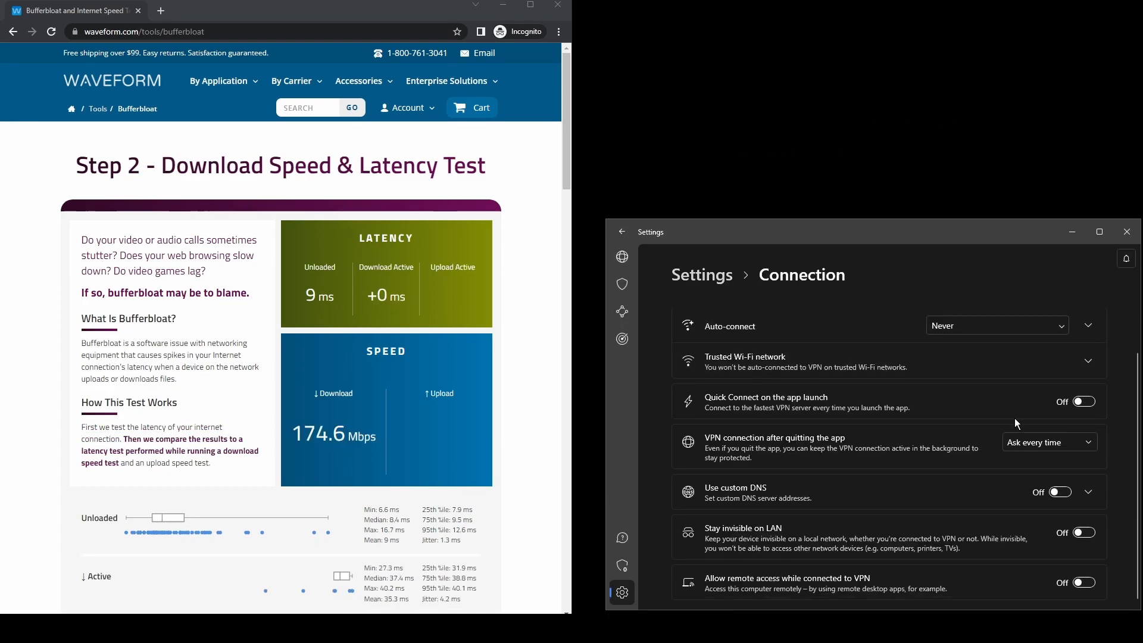
{"action": "left_click", "coordinate": [621, 283]}
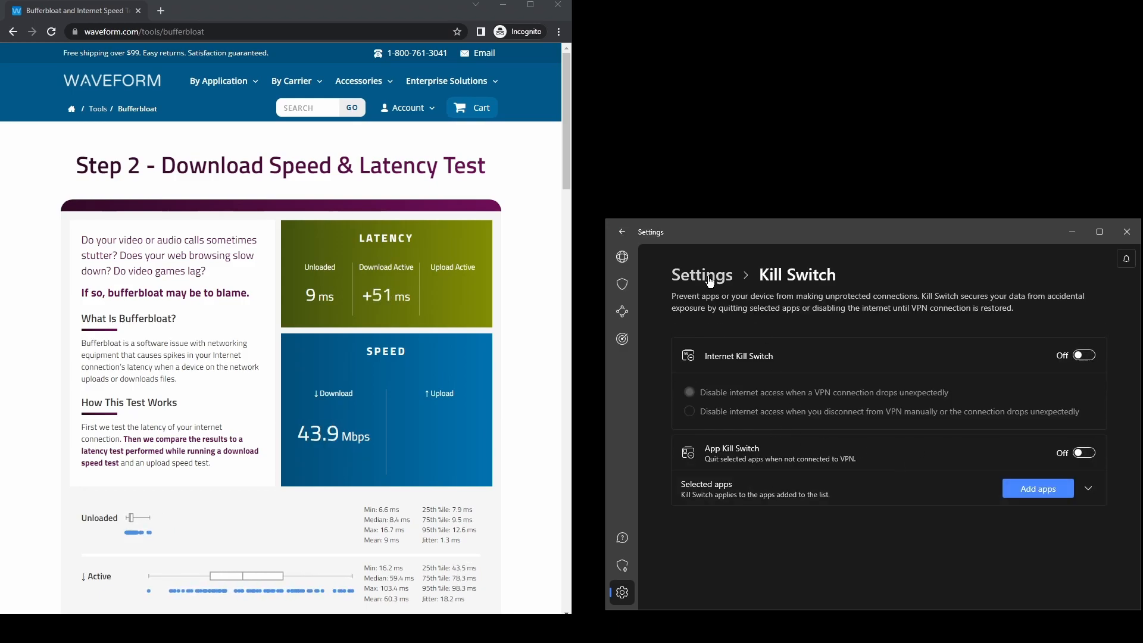
{"action": "left_click", "coordinate": [621, 311]}
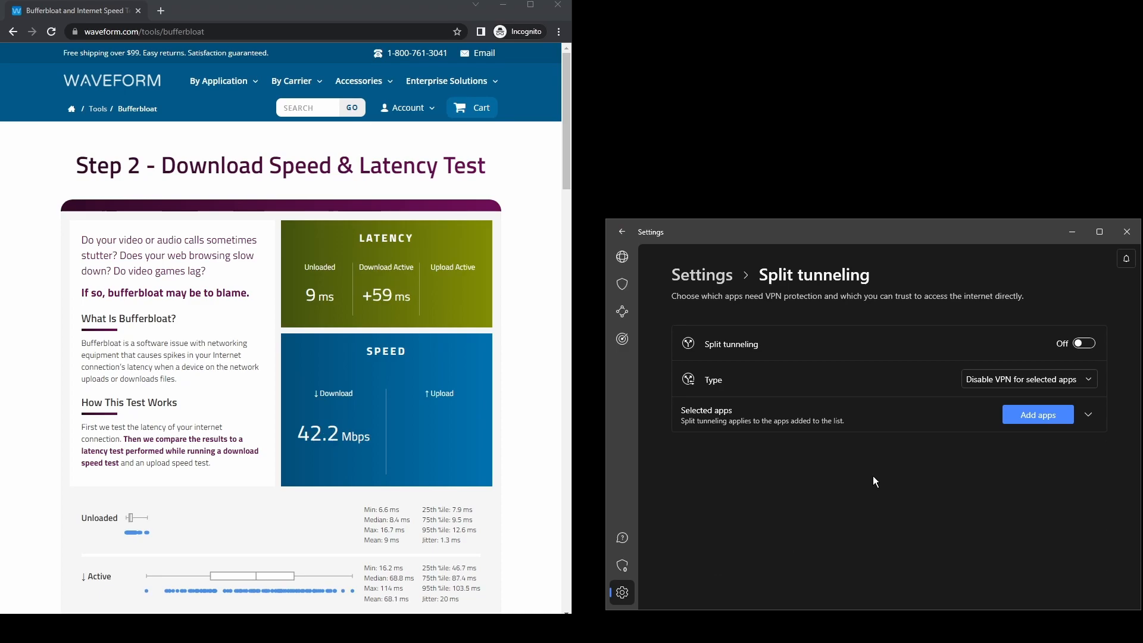
{"action": "left_click", "coordinate": [621, 231]}
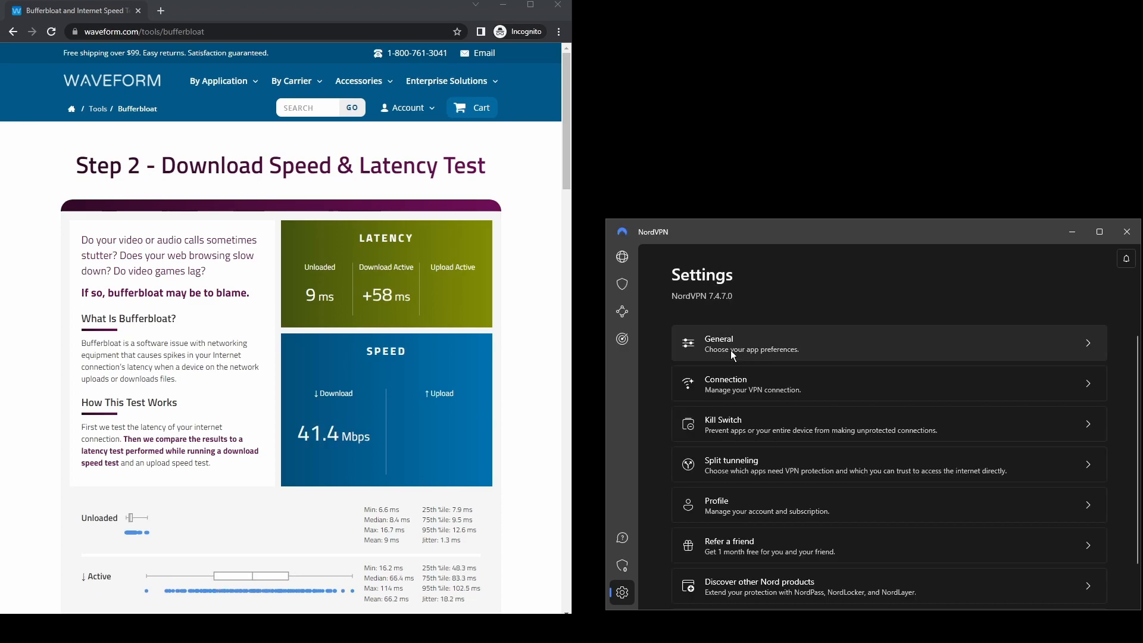
{"action": "left_click", "coordinate": [622, 564]}
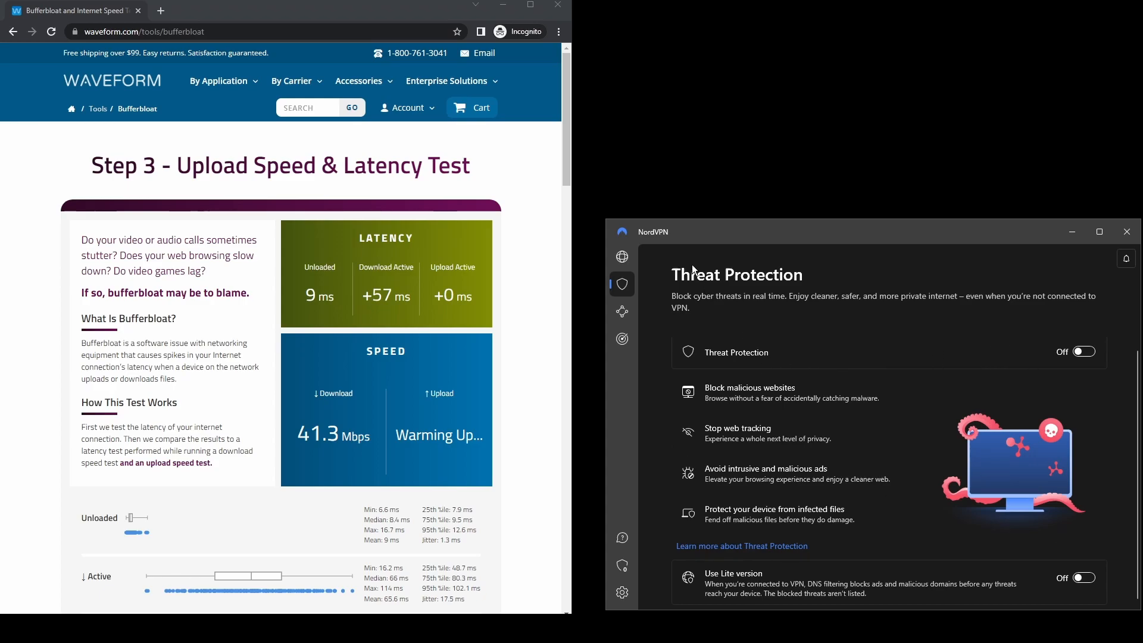
{"action": "left_click", "coordinate": [622, 338]}
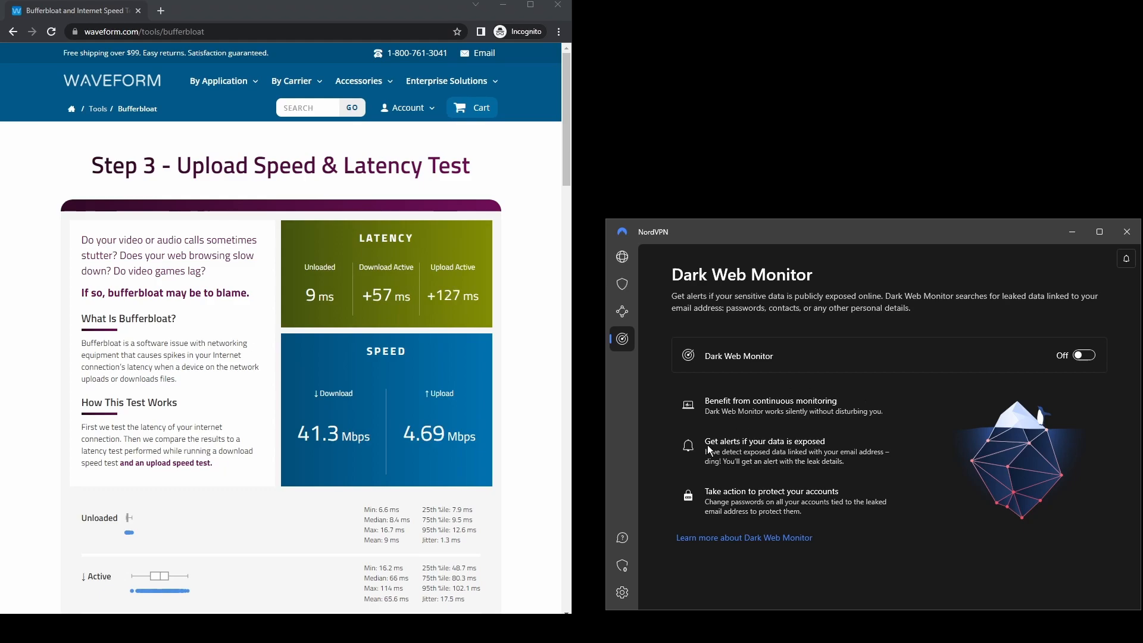
{"action": "left_click", "coordinate": [622, 310]}
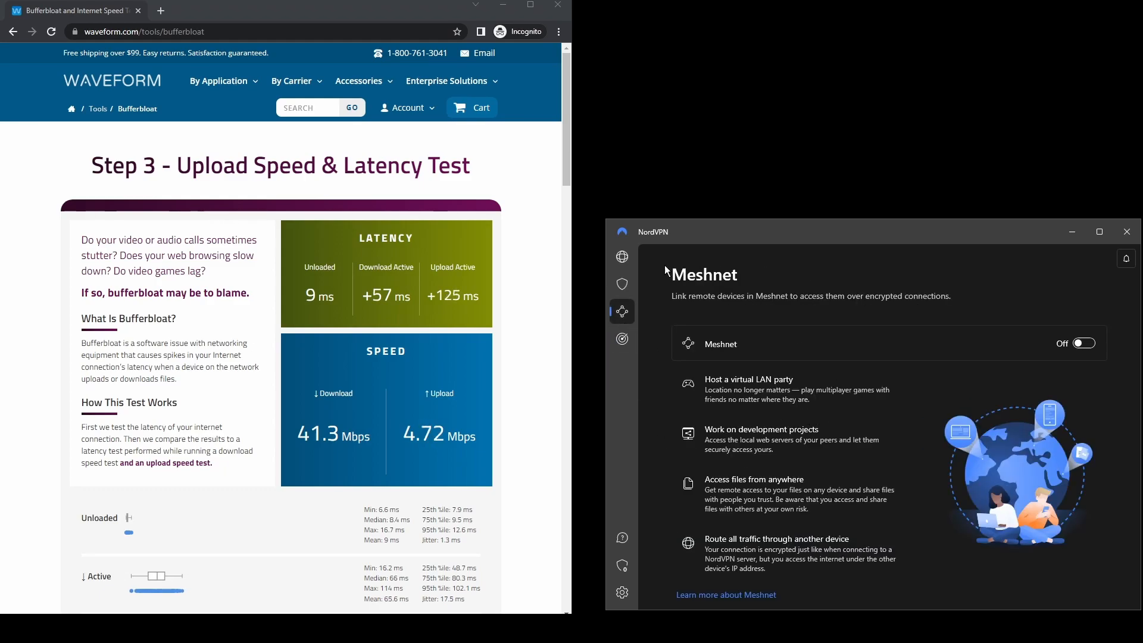
{"action": "left_click", "coordinate": [622, 257]}
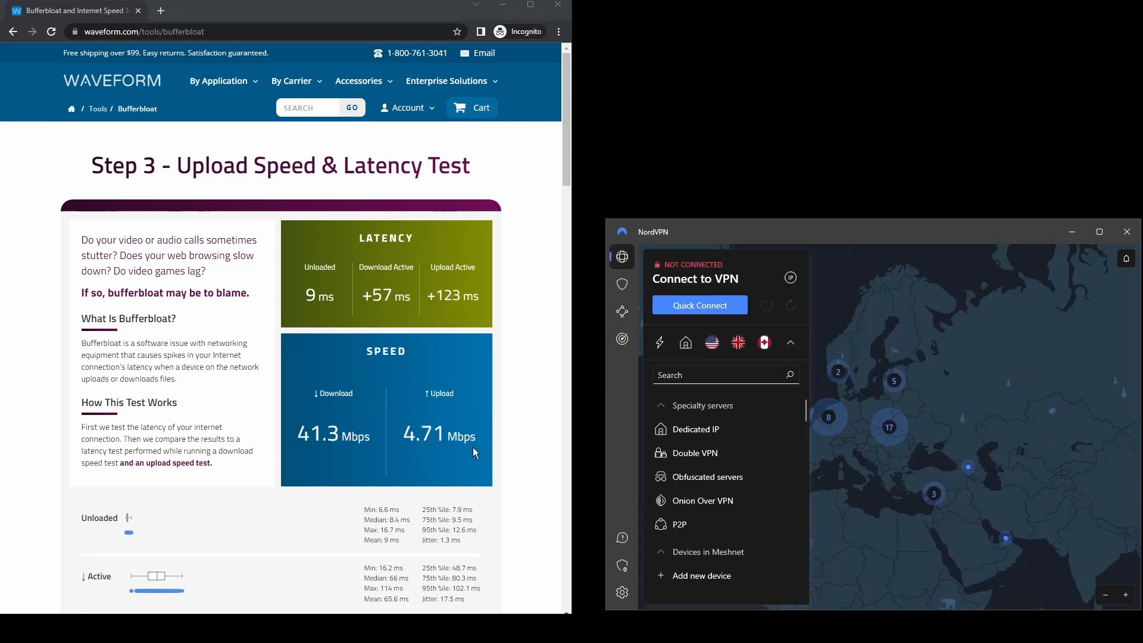
- Select Greece in NordVPN so the app connects to the Greece #46 server
{"action": "scroll", "scroll_direction": "down", "scroll_amount": 3}
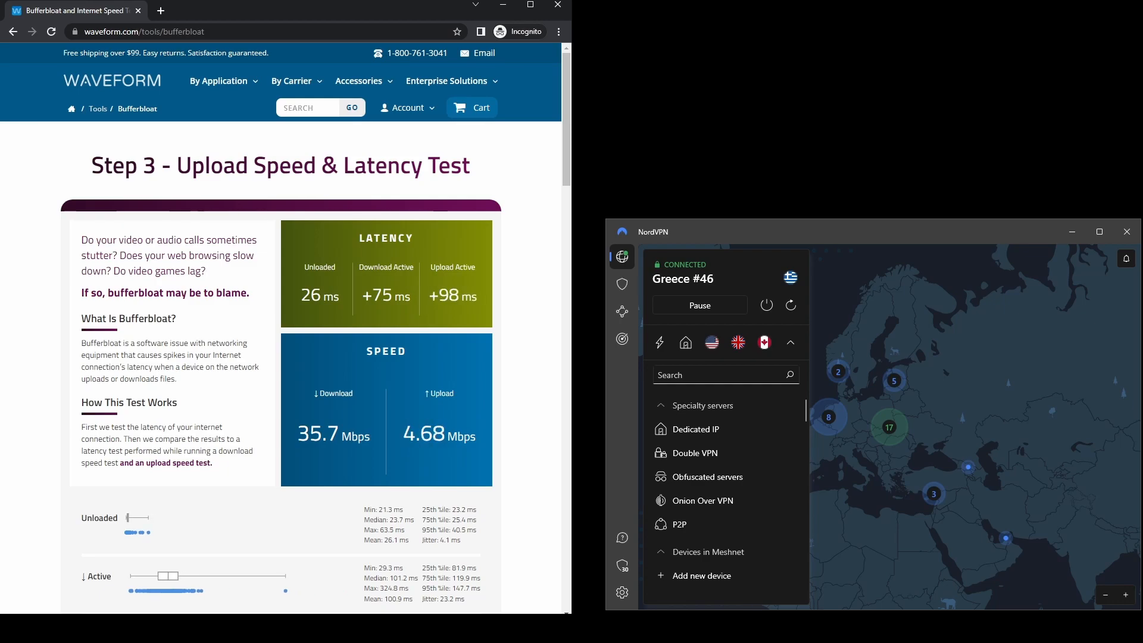
{"action": "left_click", "coordinate": [697, 428]}
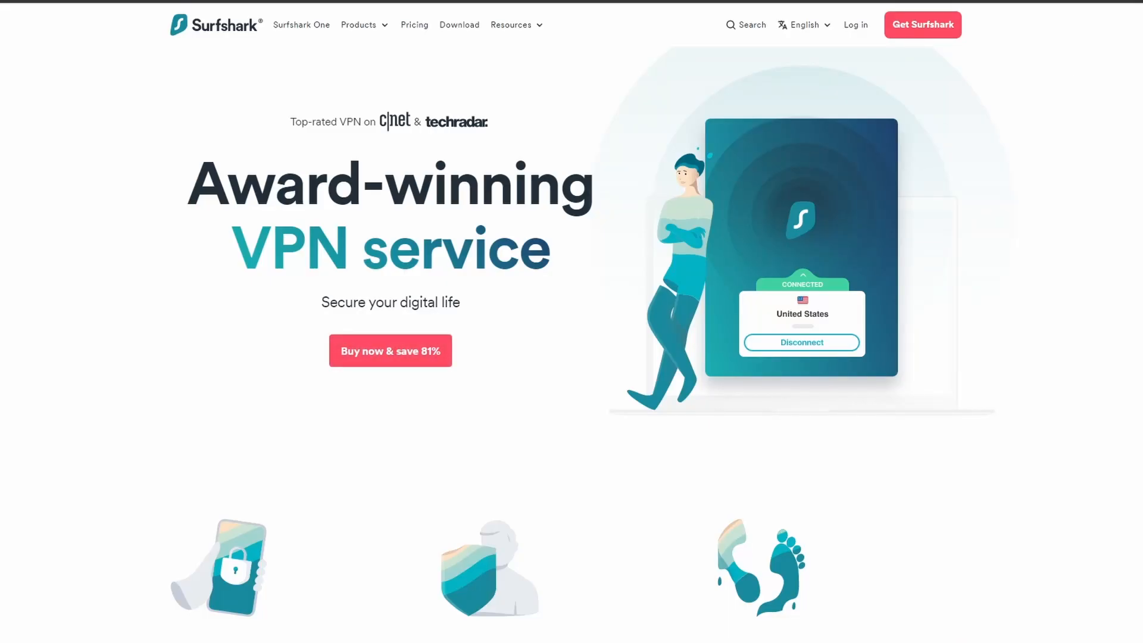
- Scroll the Surfshark homepage to 'The best choice for you' VPN comparison table
{"action": "scroll", "scroll_direction": "down", "scroll_amount": 3}
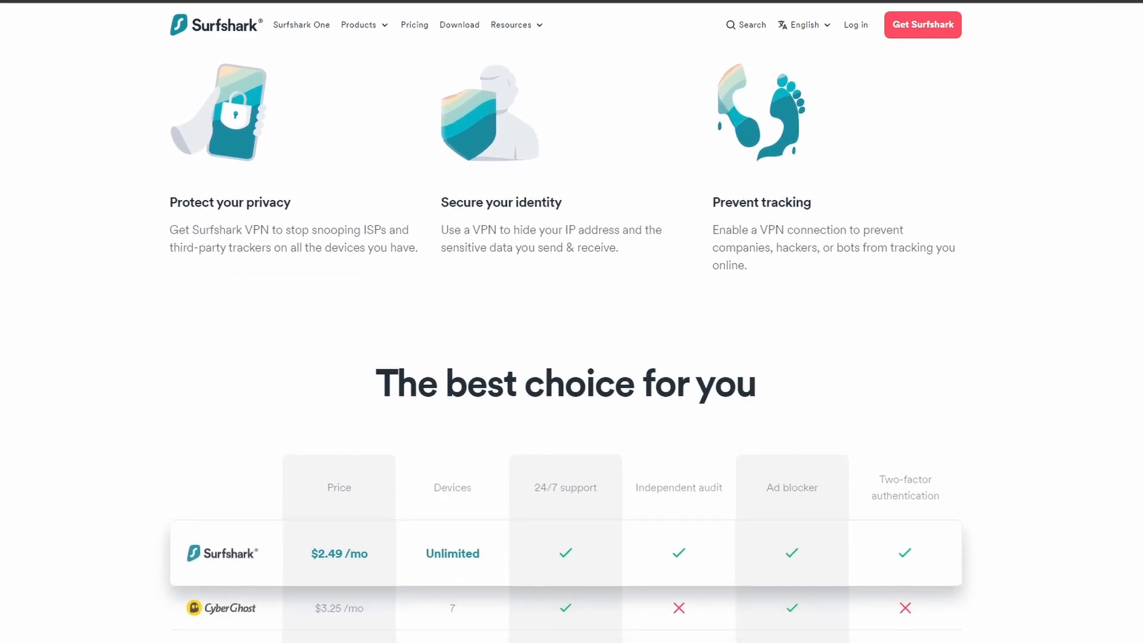
{"action": "scroll", "scroll_direction": "down", "scroll_amount": 3}
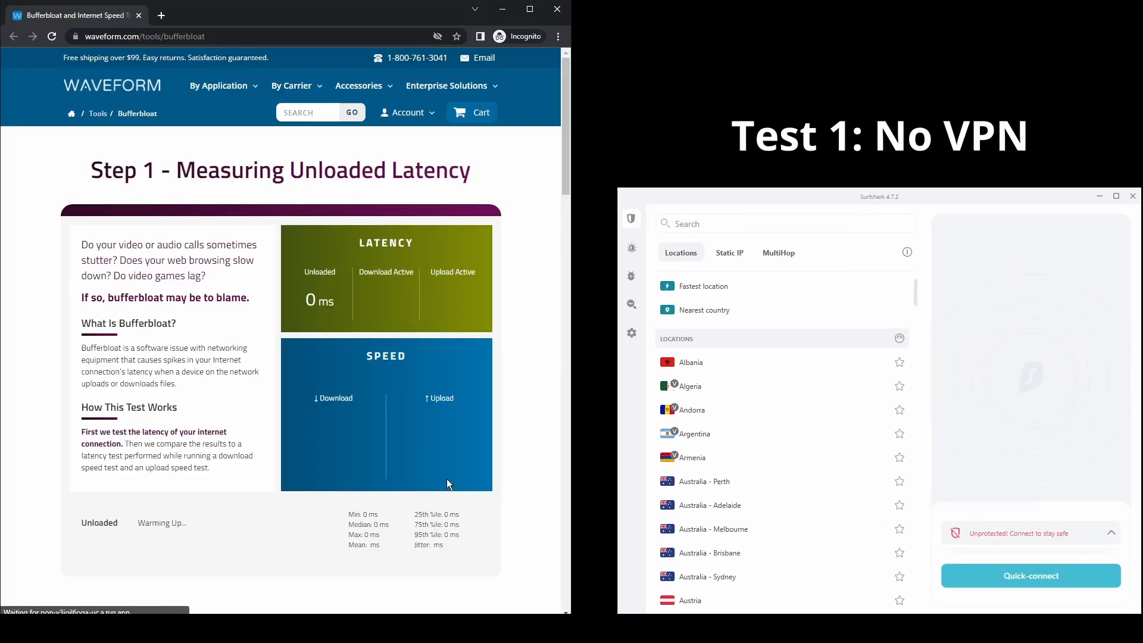
- Set Surfshark's App appearance to Dark mode in App settings and return to the settings list
{"action": "left_click", "coordinate": [631, 332]}
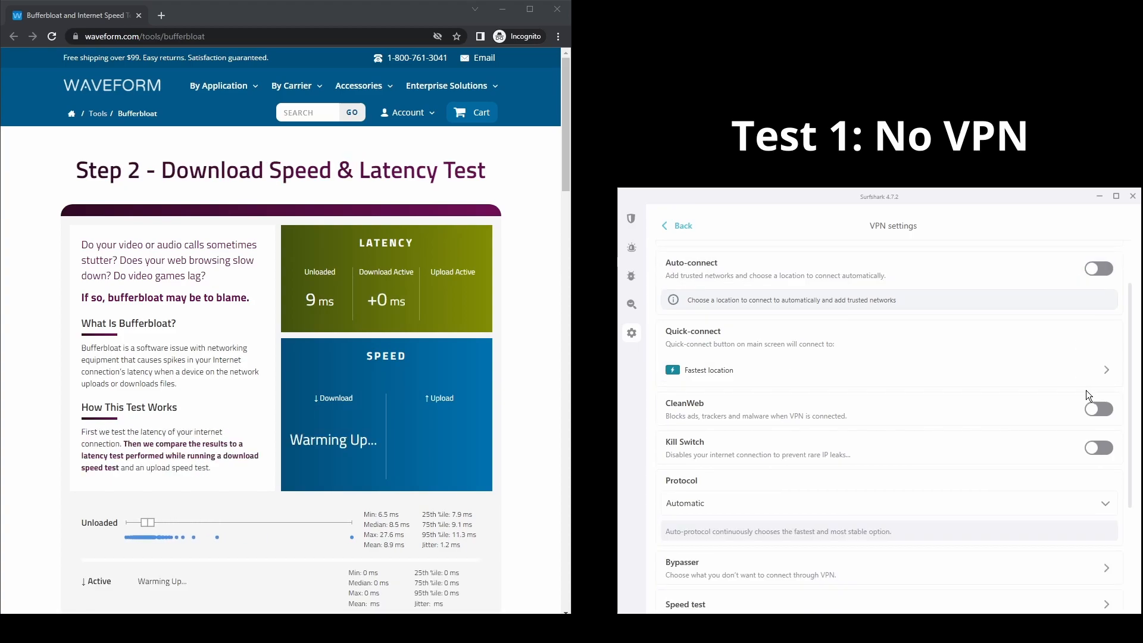
{"action": "scroll", "scroll_direction": "down", "scroll_amount": 3}
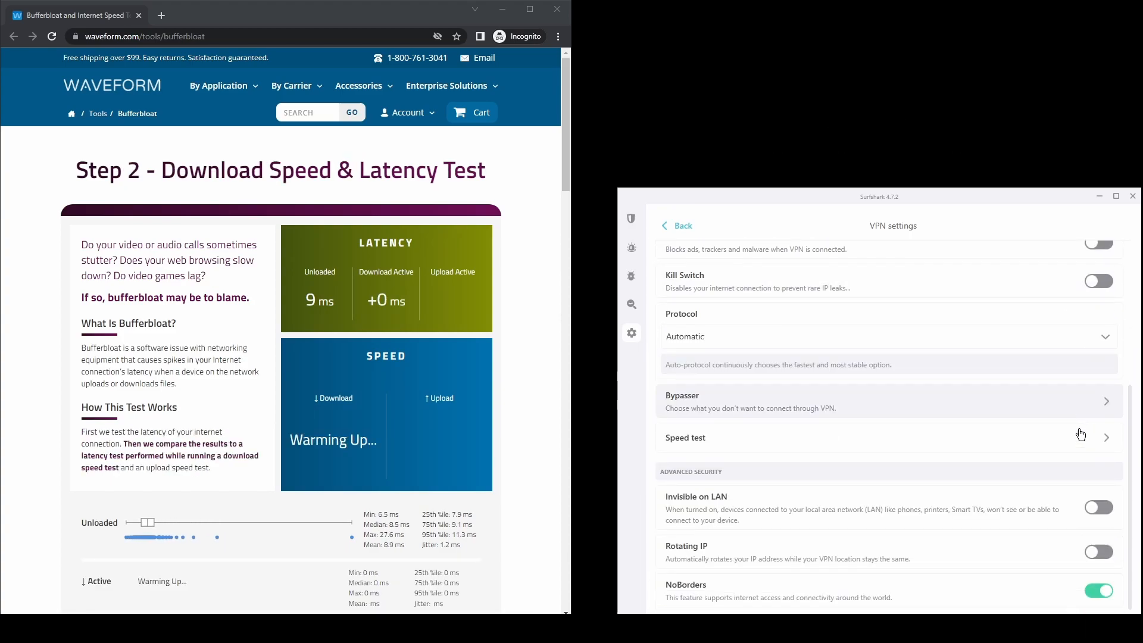
{"action": "mouse_move", "coordinate": [709, 305]}
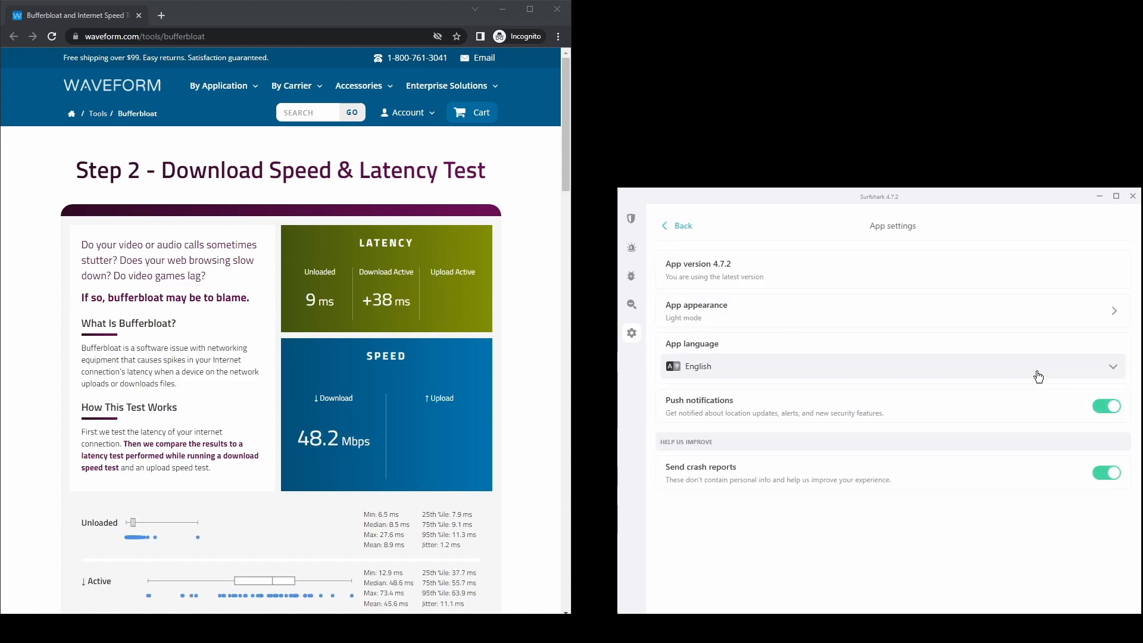
{"action": "left_click", "coordinate": [875, 310]}
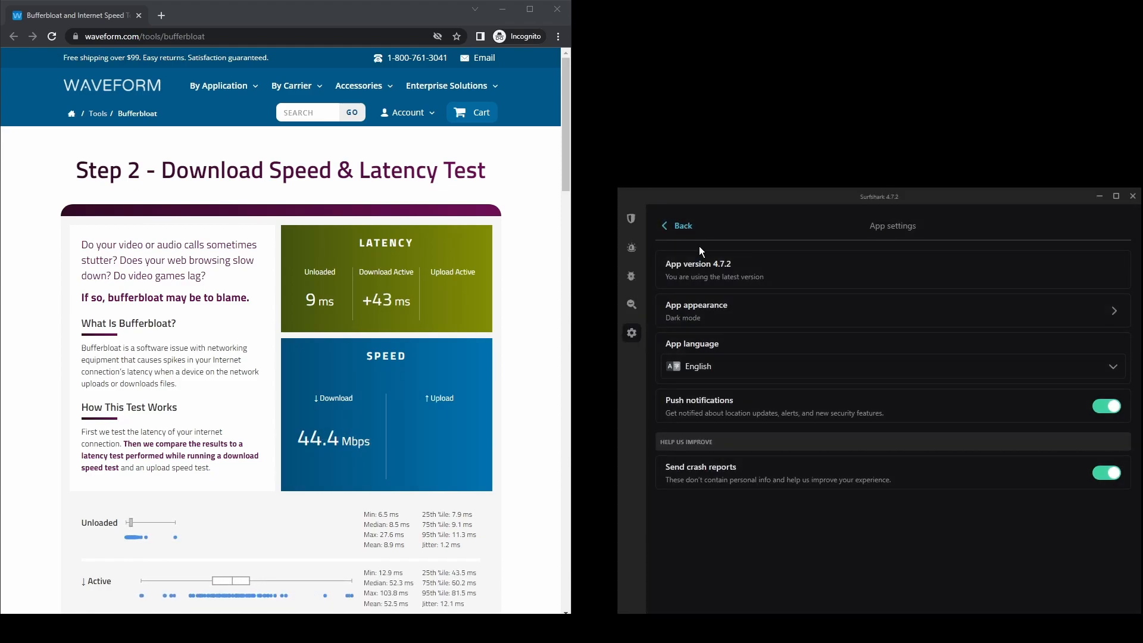
{"action": "left_click", "coordinate": [677, 225]}
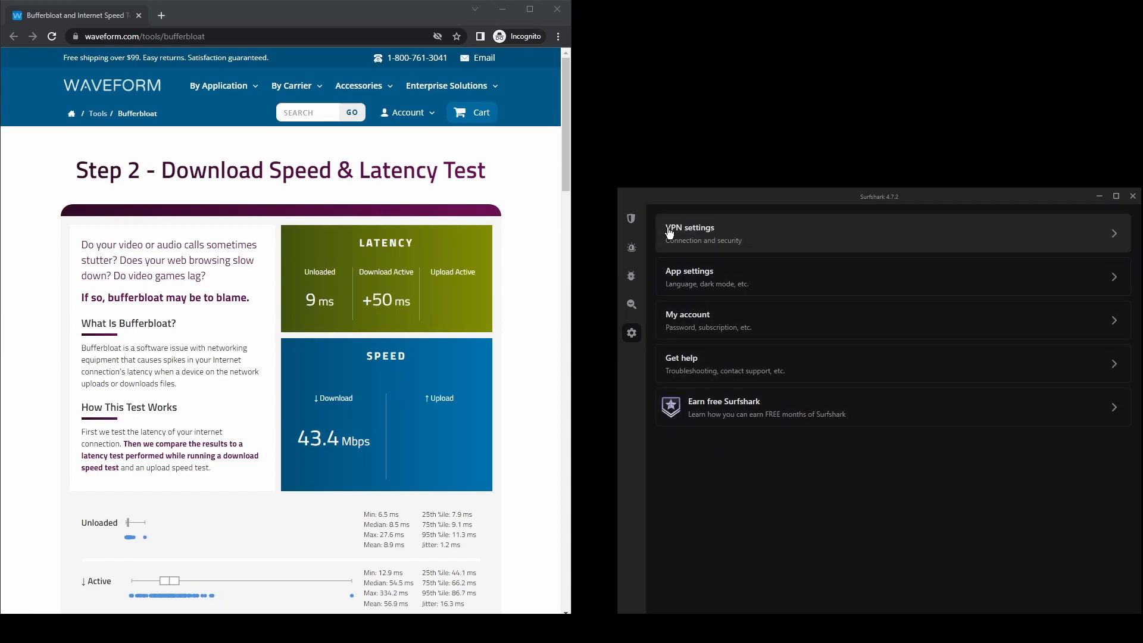
- Look over the Surfshark Search, Antivirus and Alert feature pages from the sidebar
{"action": "left_click", "coordinate": [631, 304]}
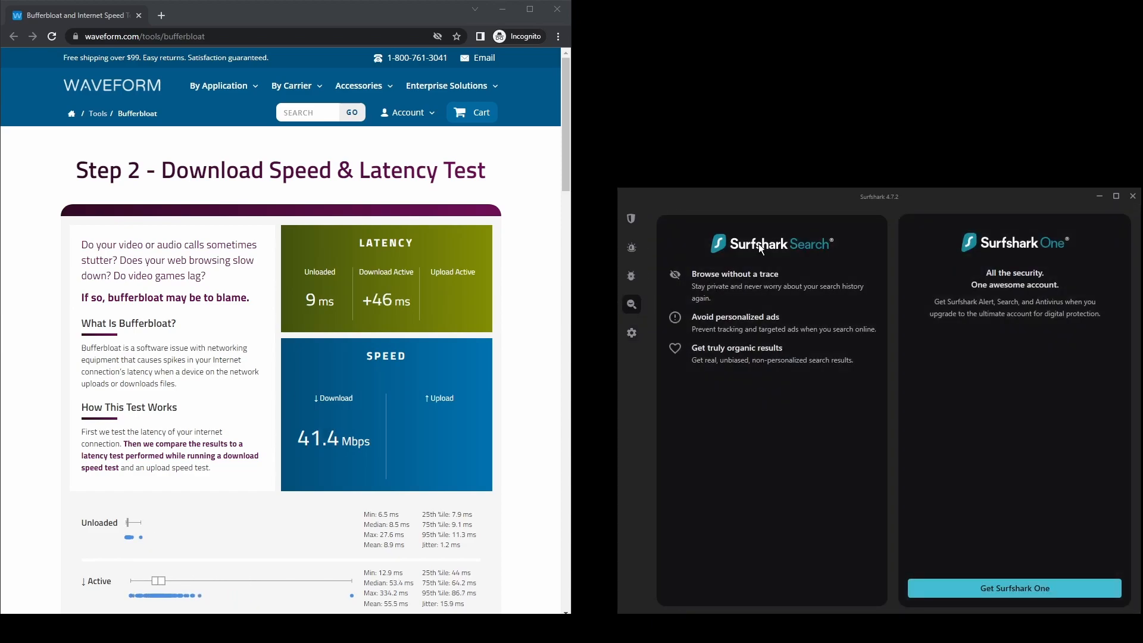
{"action": "left_click", "coordinate": [631, 275]}
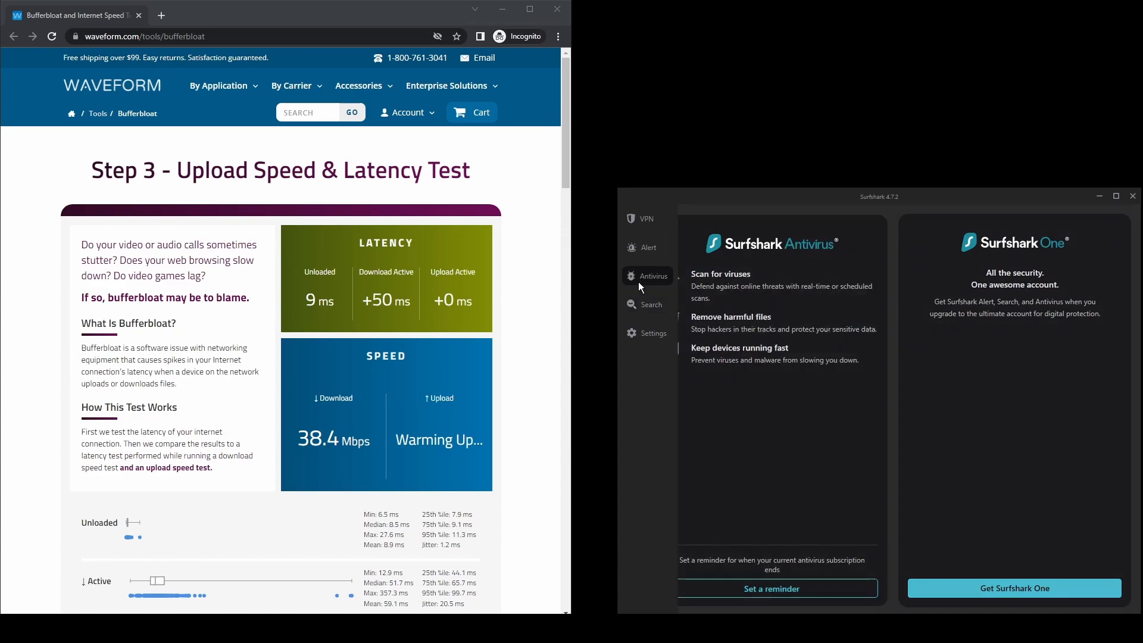
{"action": "mouse_move", "coordinate": [648, 248]}
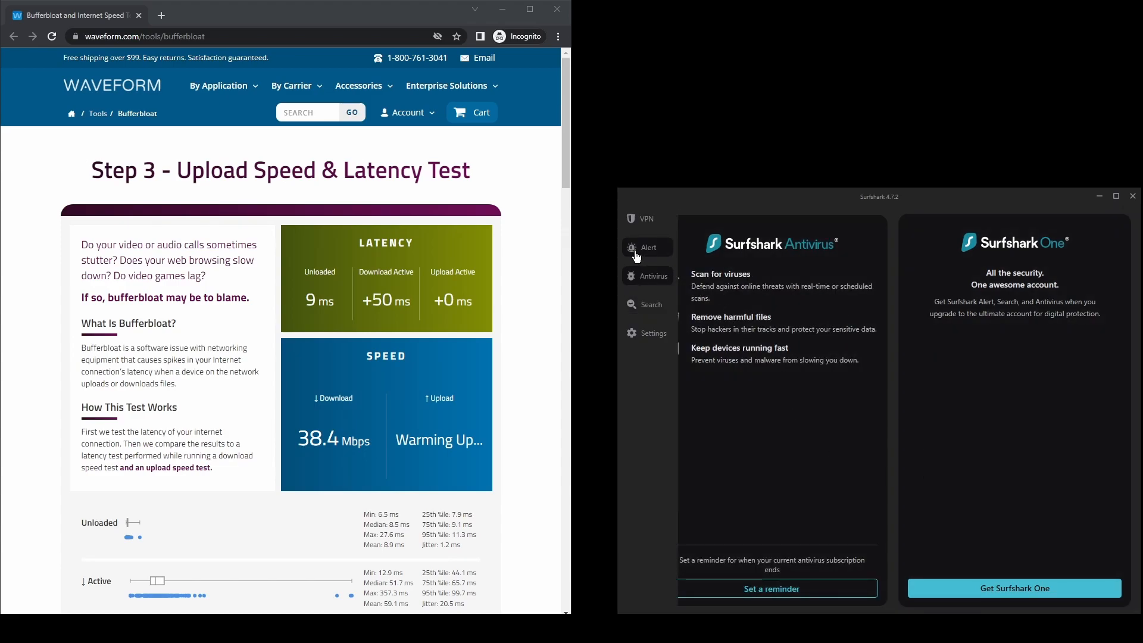
{"action": "left_click", "coordinate": [648, 248]}
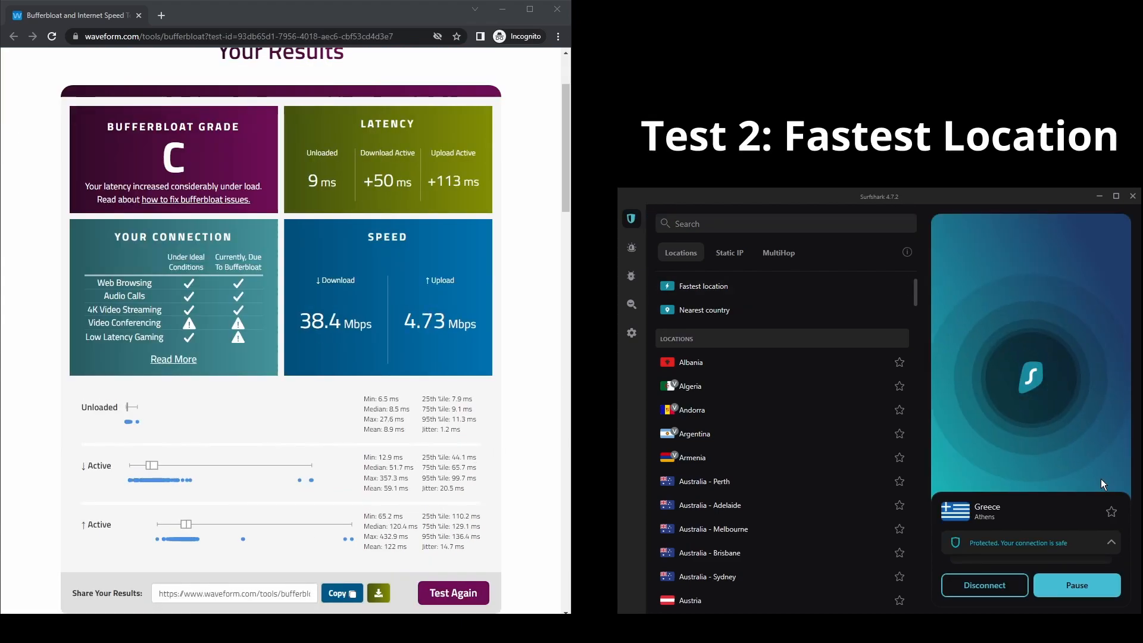
- Connect Surfshark to the Fastest location, Greece – Athens, until it shows Protected
{"action": "left_click", "coordinate": [453, 593]}
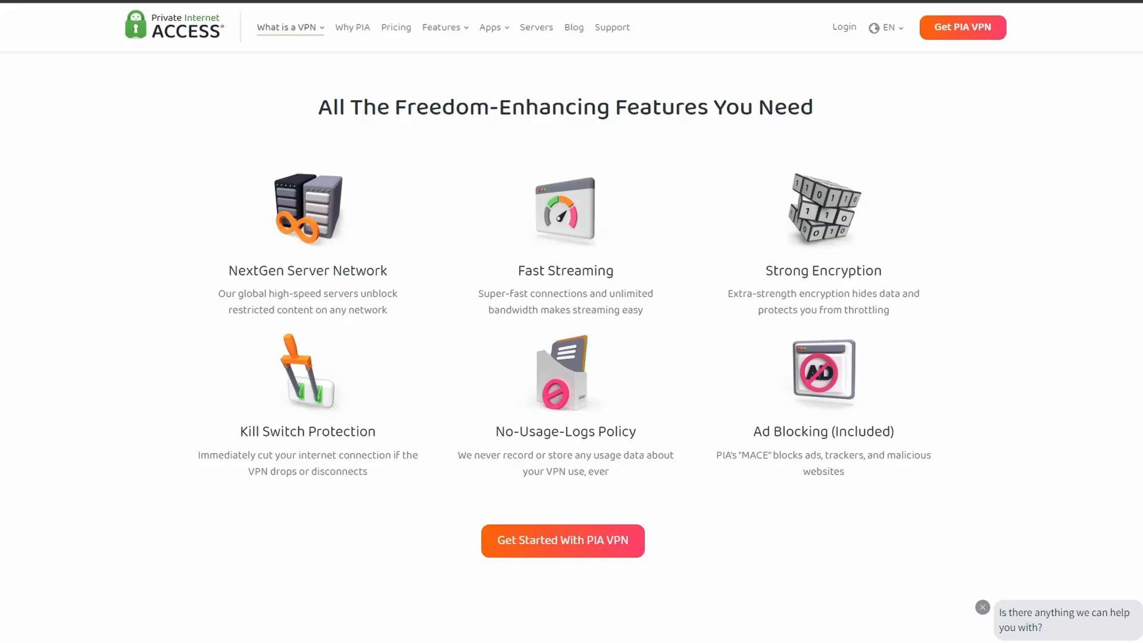
- Scroll the PIA website to the 'All The Freedom-Enhancing Features You Need' section
{"action": "scroll", "scroll_direction": "down", "scroll_amount": 3}
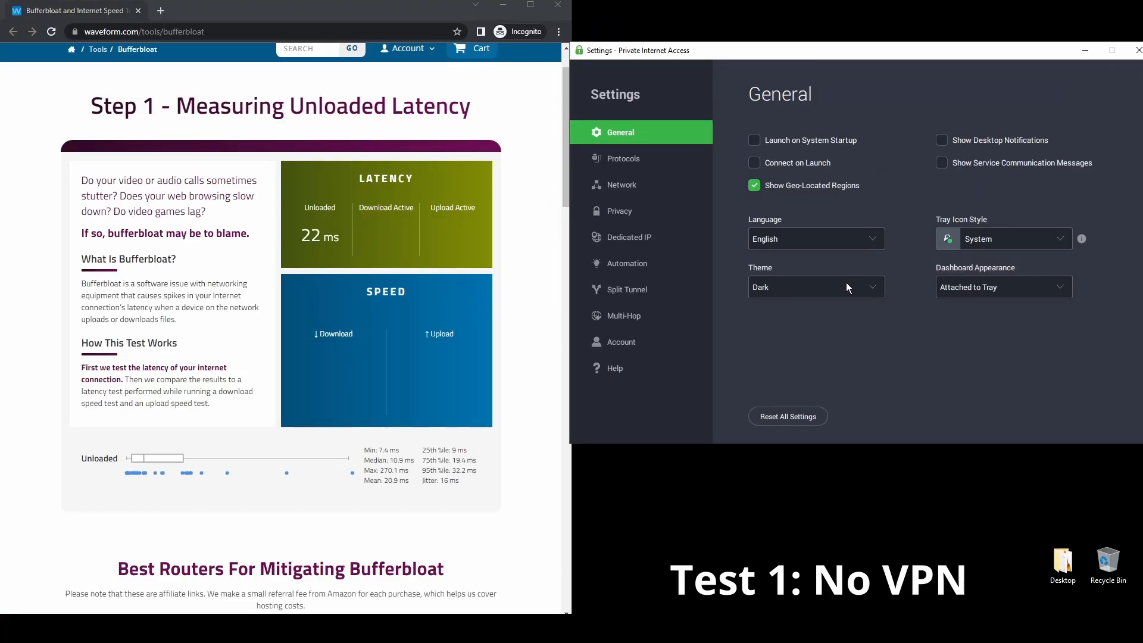
- Review PIA's Theme options and the Protocol settings with its configuration method choices
{"action": "left_click", "coordinate": [813, 287]}
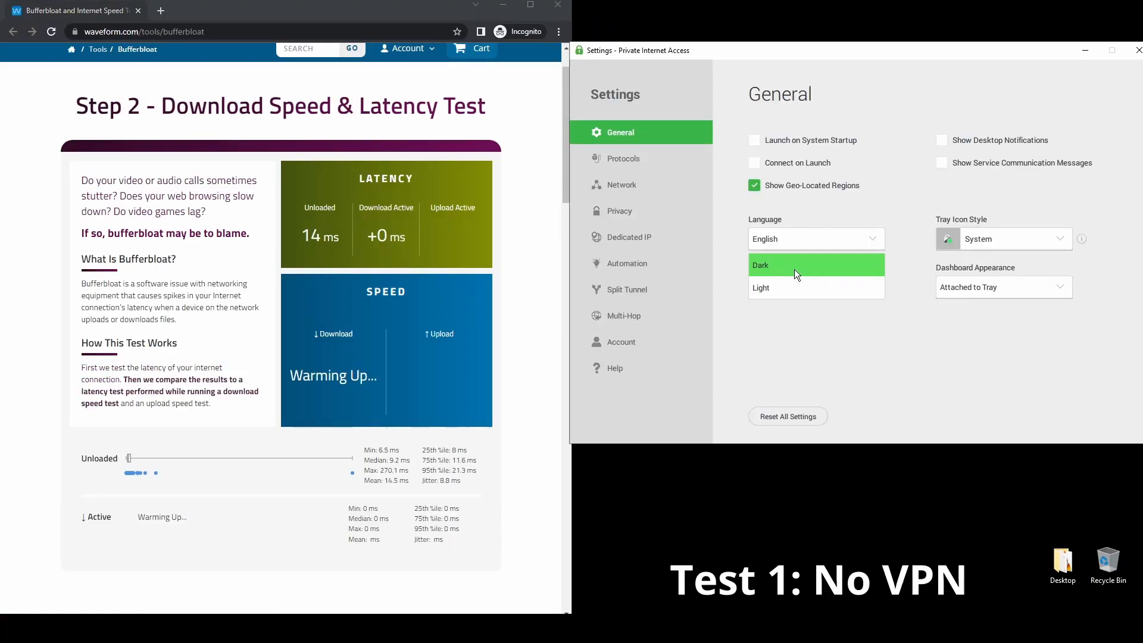
{"action": "left_click", "coordinate": [623, 158]}
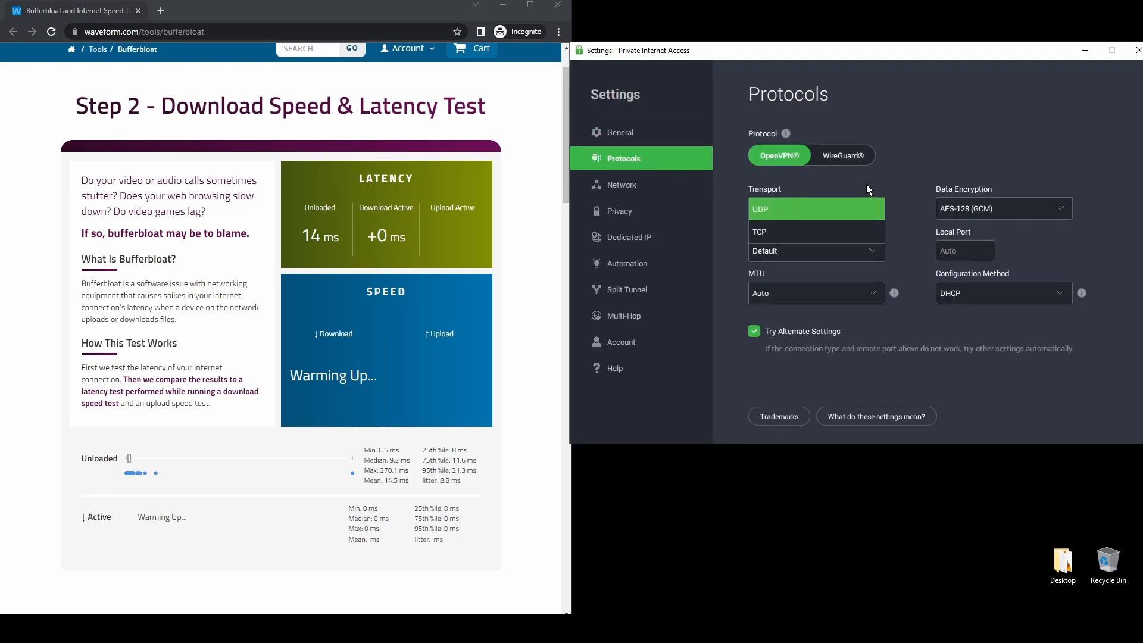
{"action": "left_click", "coordinate": [815, 251]}
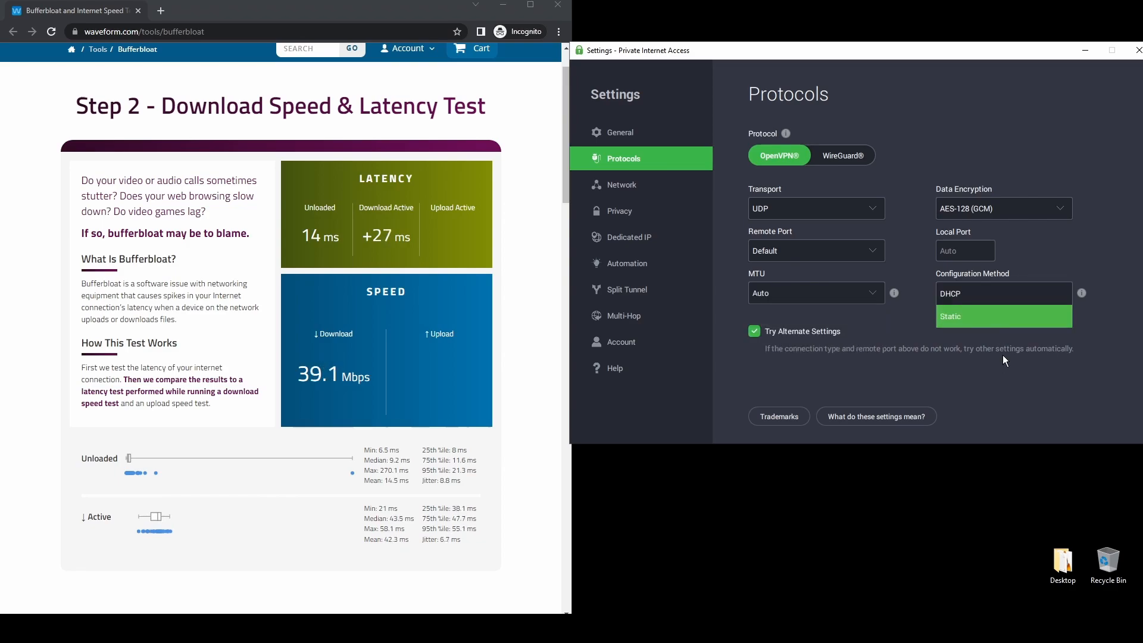
- Review the Network, Privacy, Dedicated IP, Automation and Split Tunnel settings, then leave Settings
{"action": "left_click", "coordinate": [622, 184]}
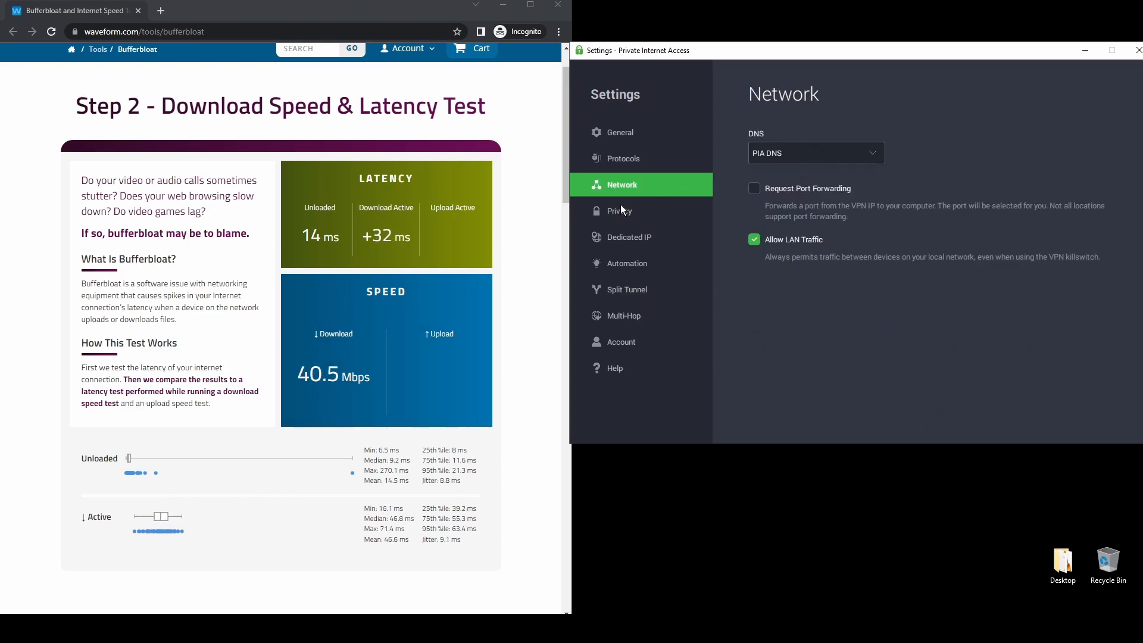
{"action": "left_click", "coordinate": [621, 210]}
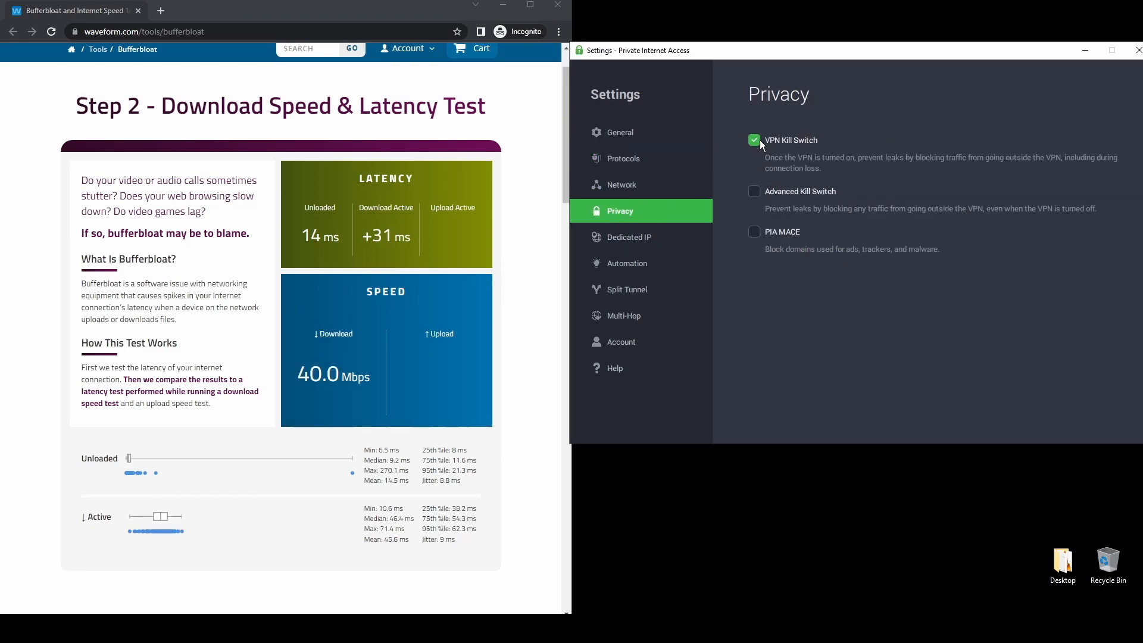
{"action": "left_click", "coordinate": [628, 237]}
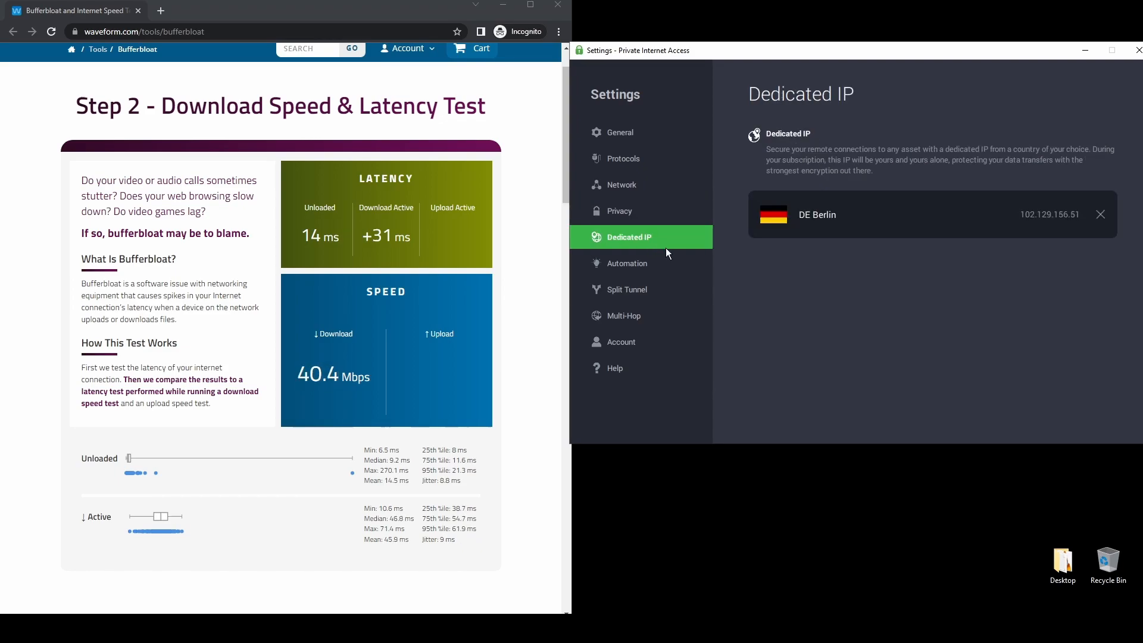
{"action": "left_click", "coordinate": [627, 263]}
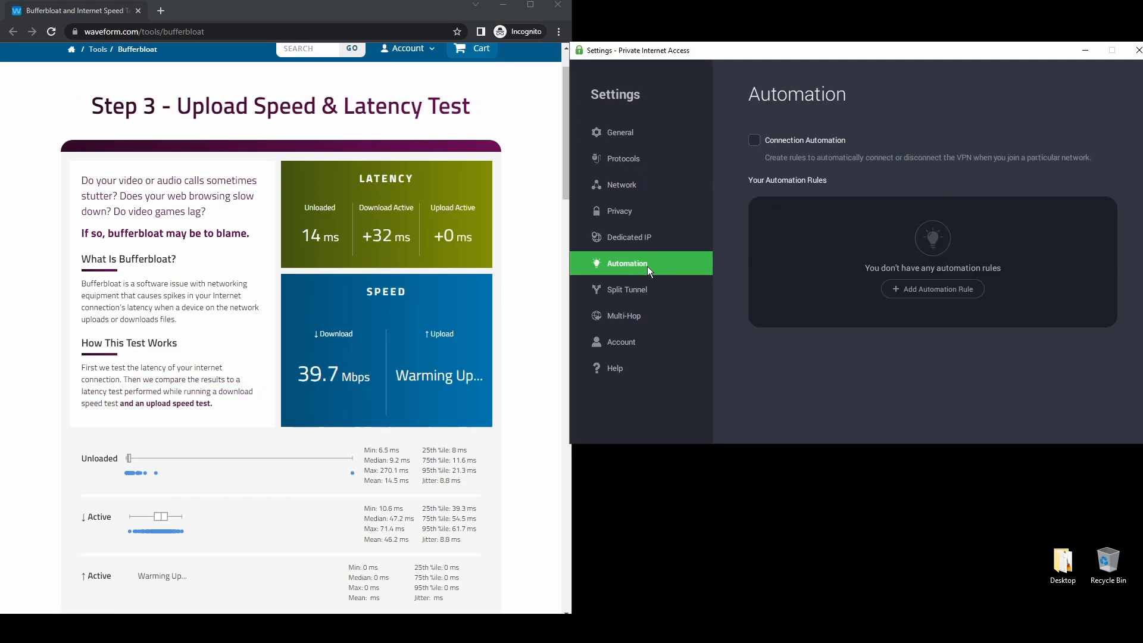
{"action": "left_click", "coordinate": [625, 289]}
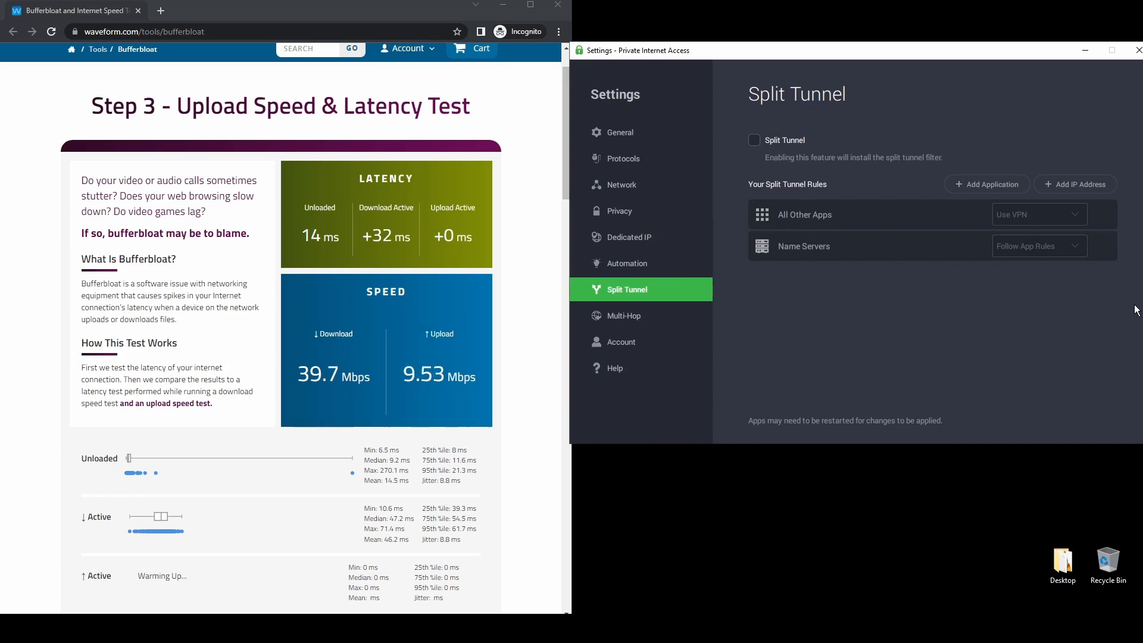
{"action": "left_click", "coordinate": [624, 315]}
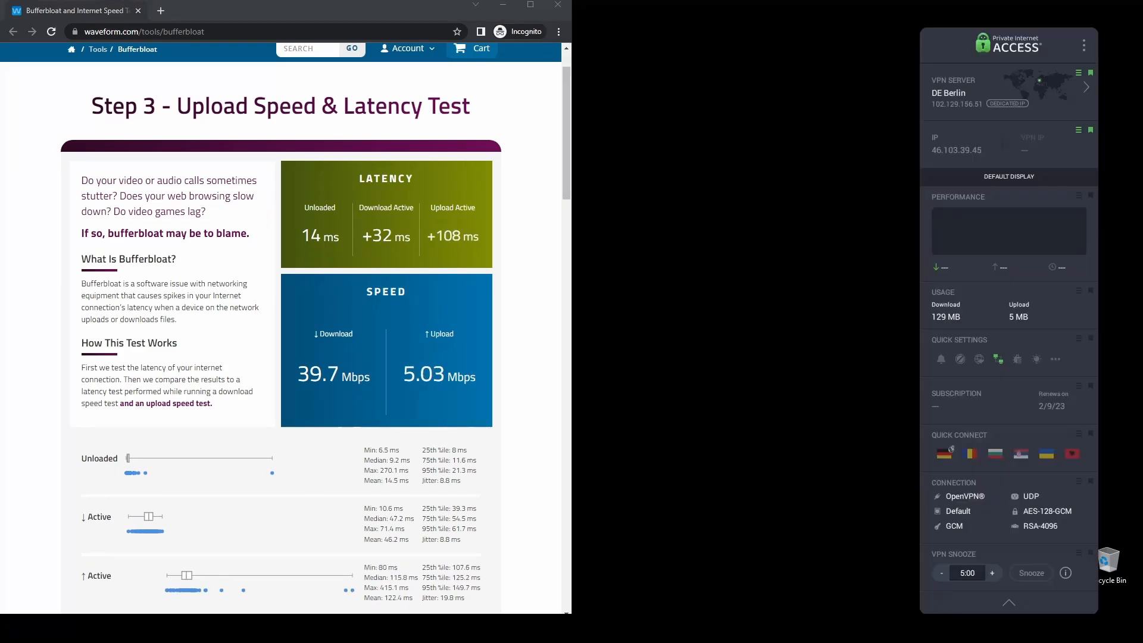
- Connect PIA to the dedicated DE Berlin server and rerun the Waveform bufferbloat test
{"action": "left_click", "coordinate": [1086, 87]}
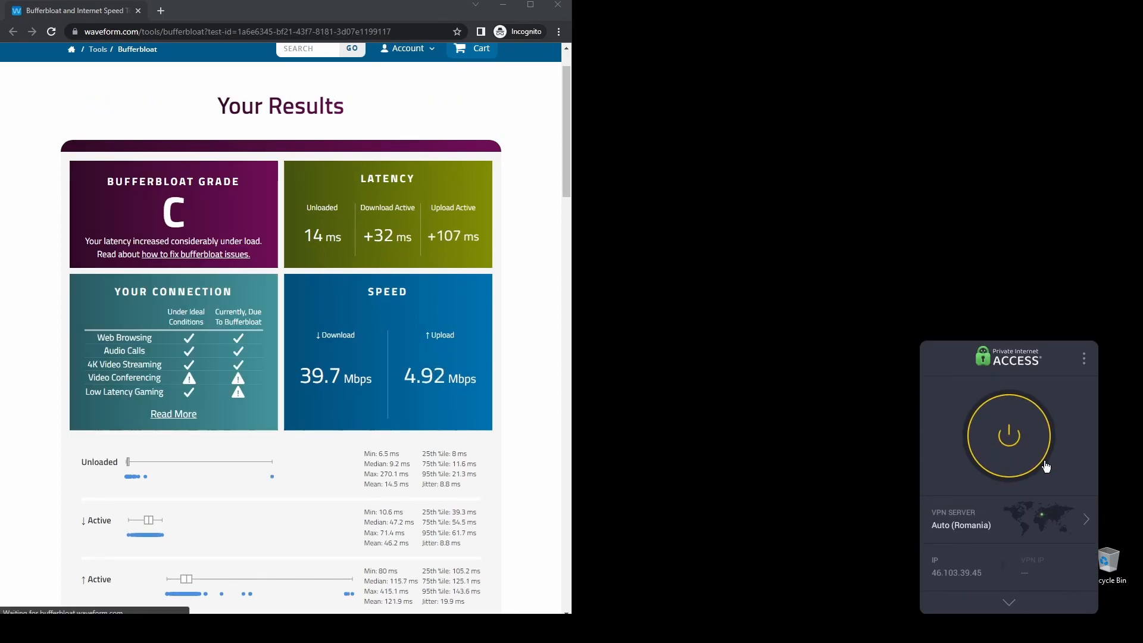
{"action": "left_click", "coordinate": [1008, 436]}
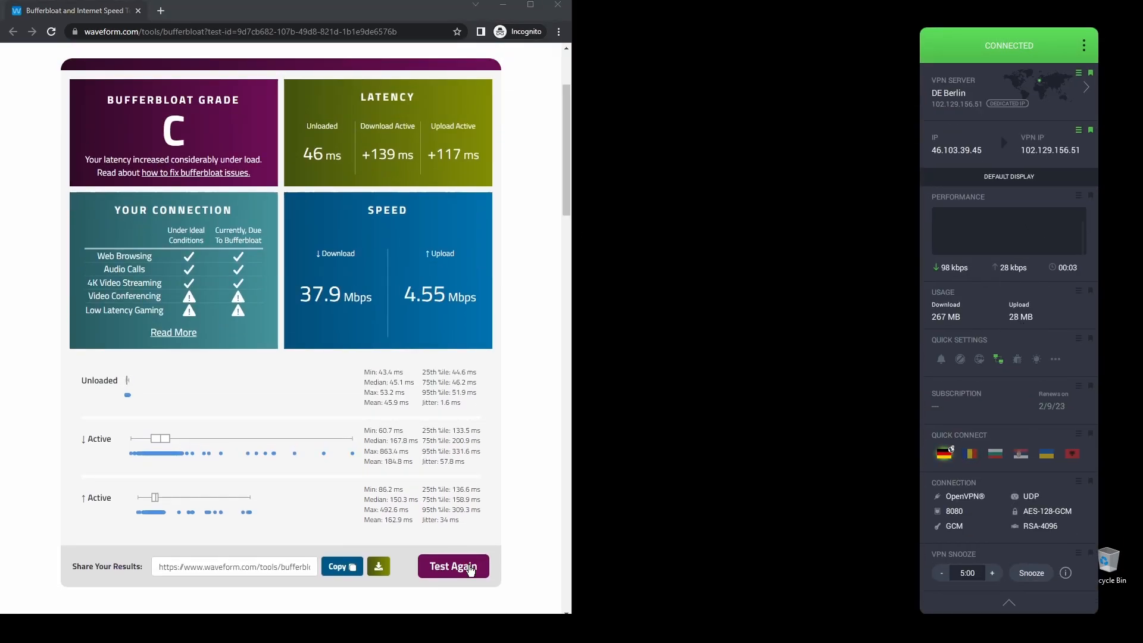
{"action": "left_click", "coordinate": [452, 566]}
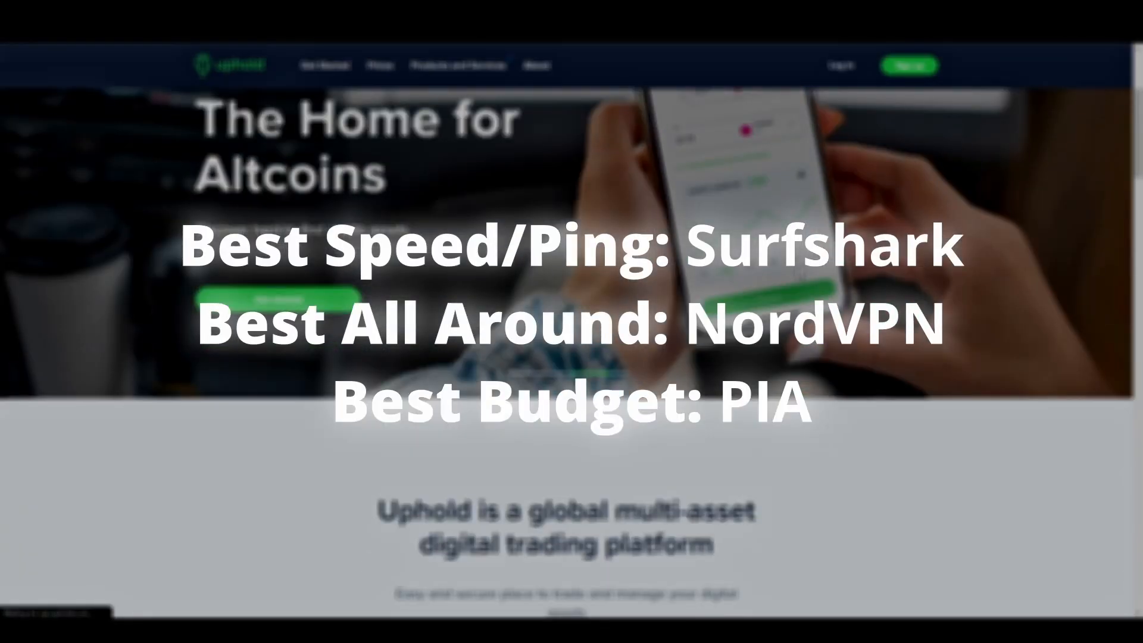
{"action": "scroll", "scroll_direction": "down", "scroll_amount": 3}
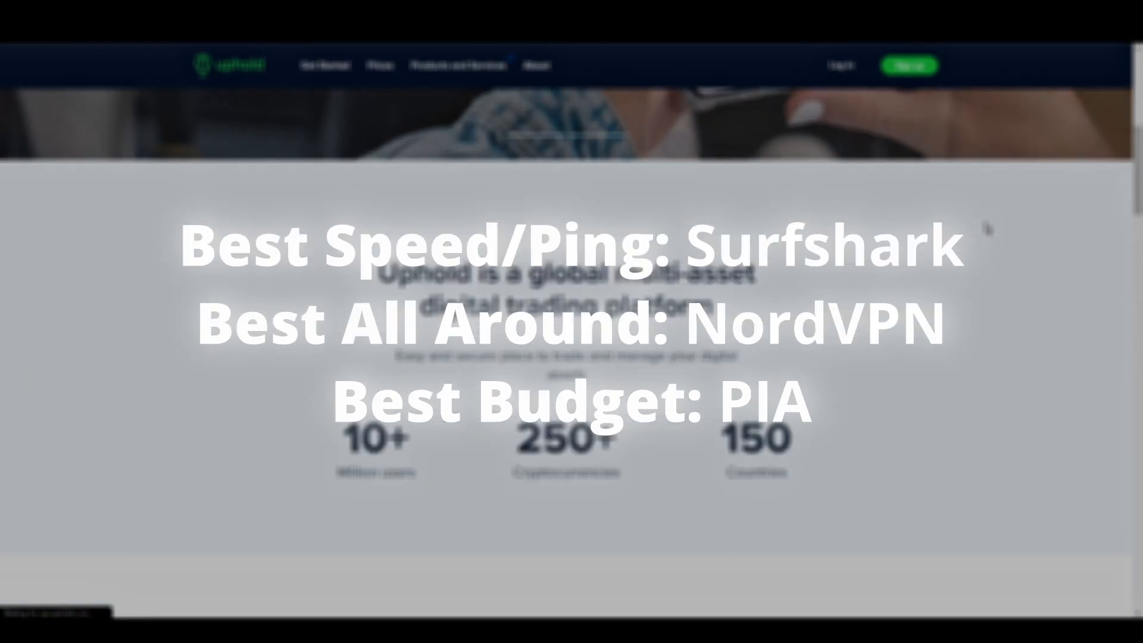
{"action": "scroll", "scroll_direction": "down", "scroll_amount": 3}
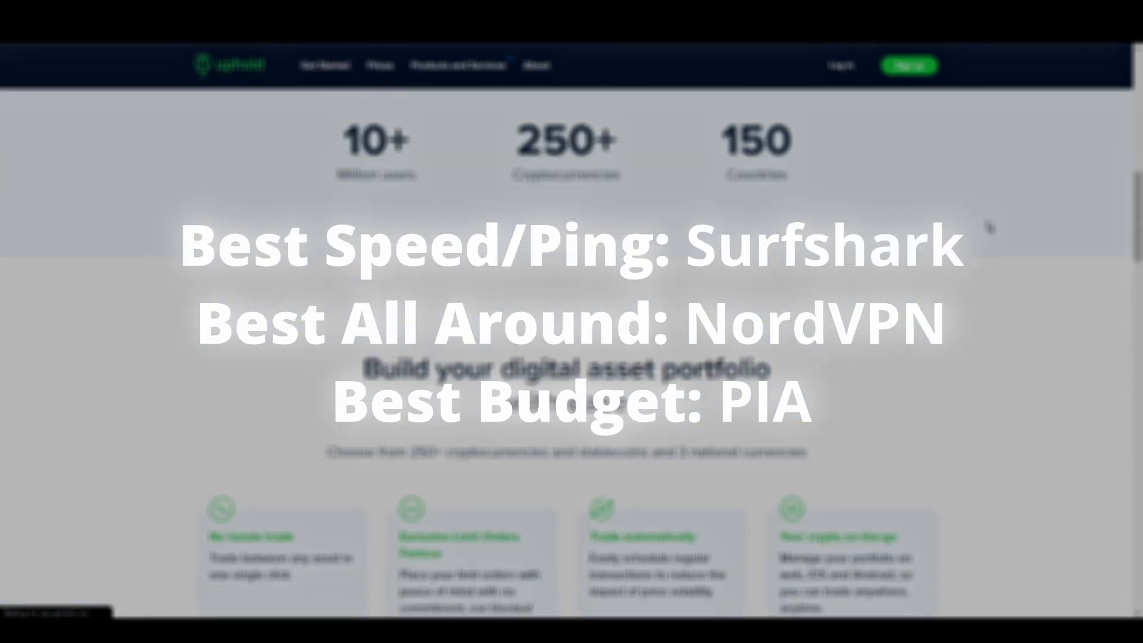
{"action": "scroll", "scroll_direction": "down", "scroll_amount": 3}
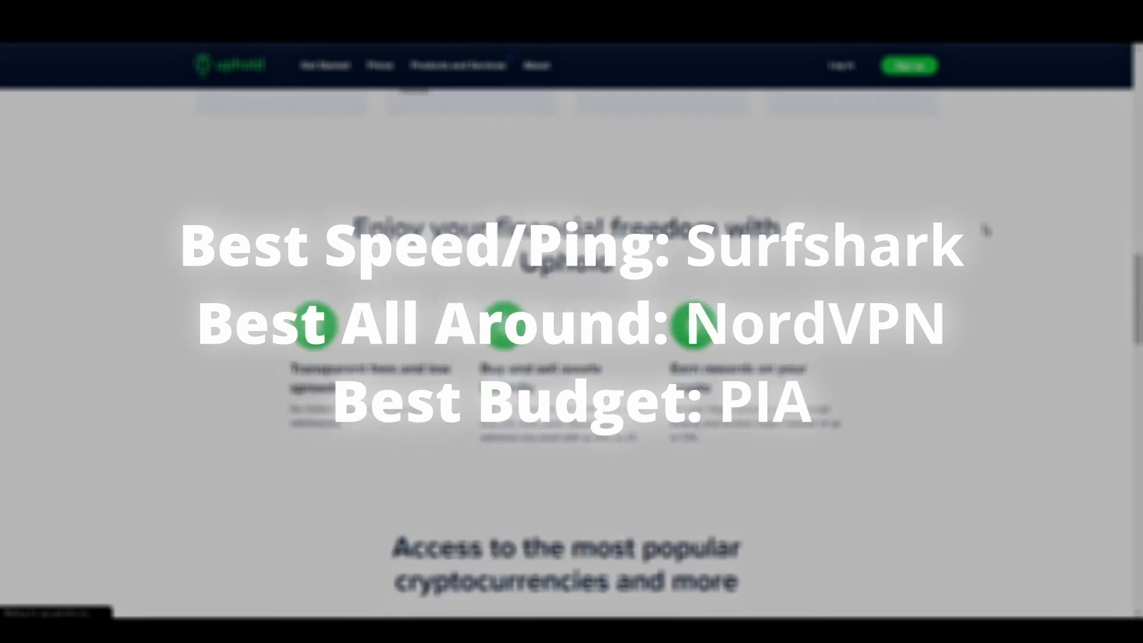
{"action": "scroll", "scroll_direction": "down", "scroll_amount": 3}
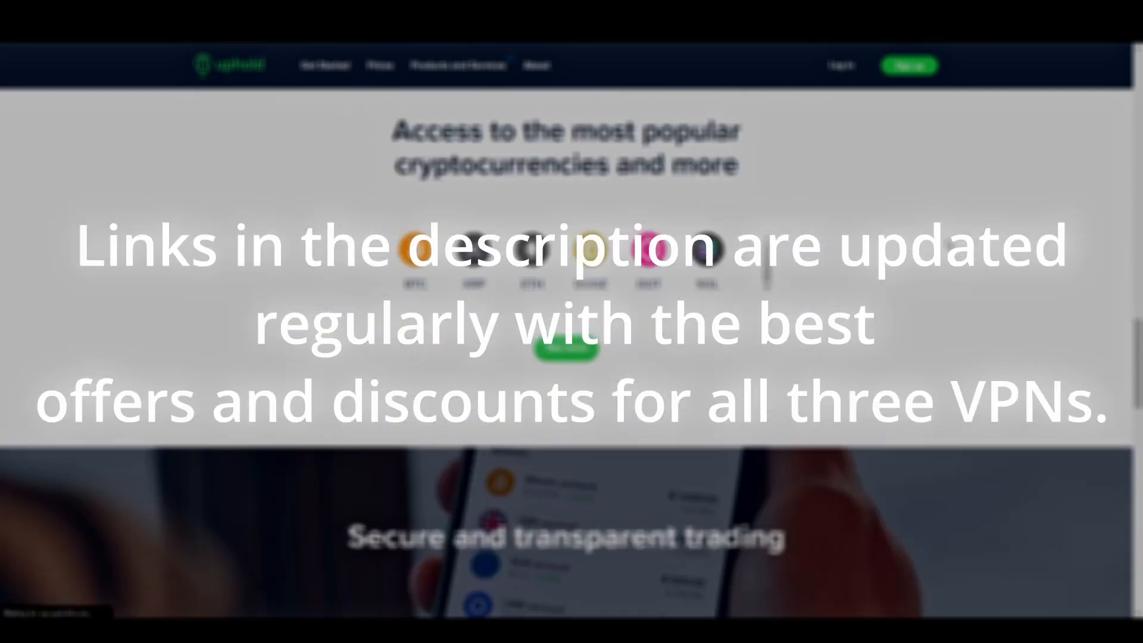
{"action": "scroll", "scroll_direction": "down", "scroll_amount": 3}
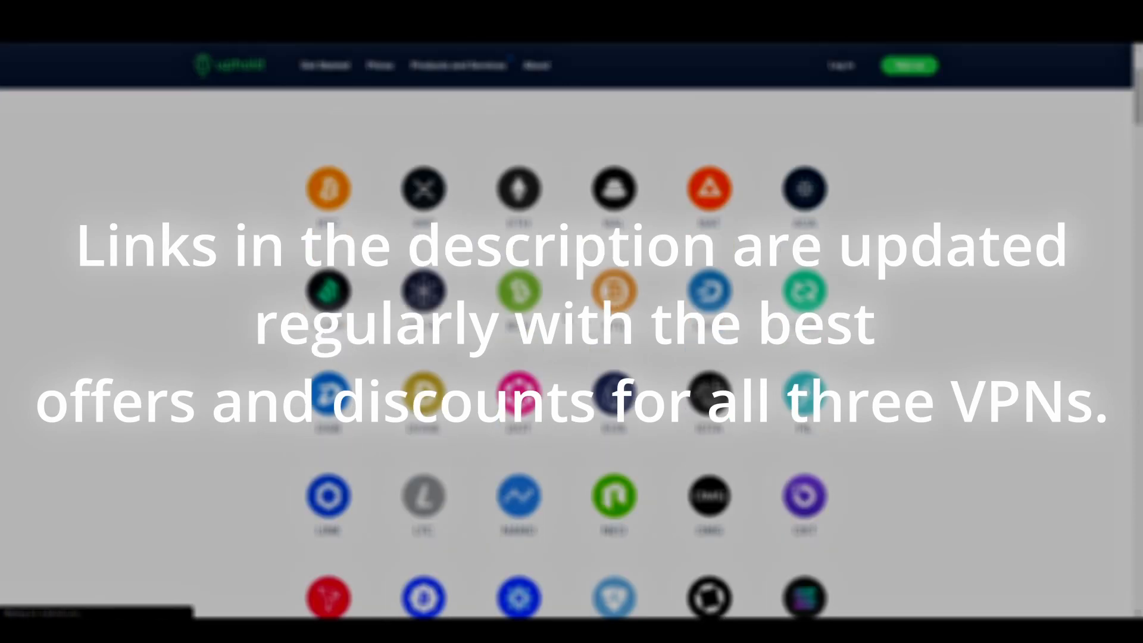